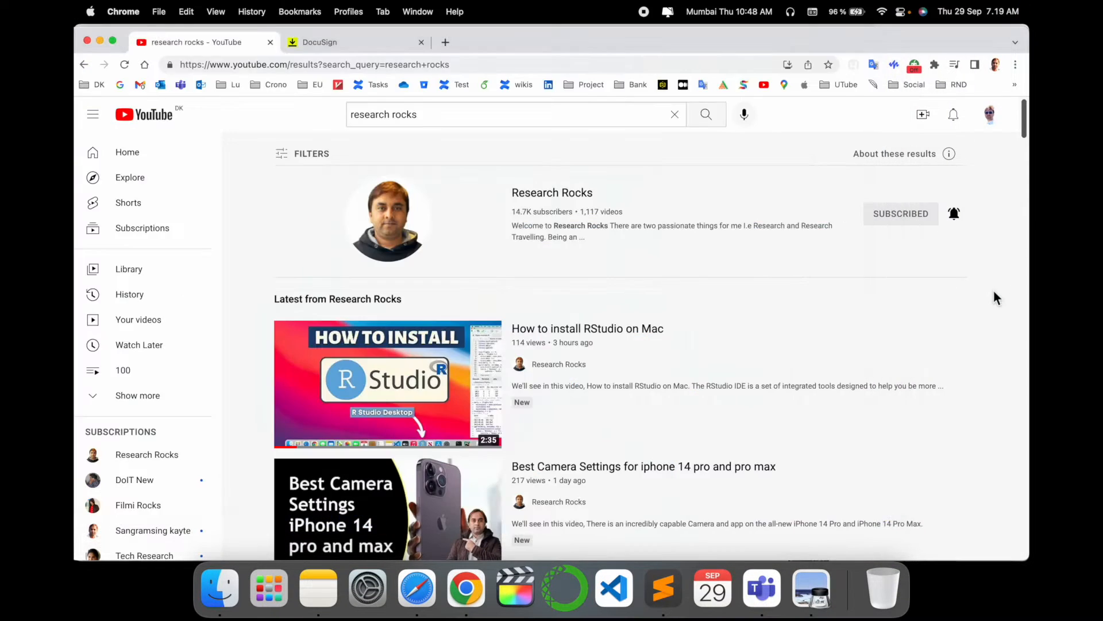
# Search Google for docusign.com and open the official DocuSign site result.
pyautogui.click(551, 193)
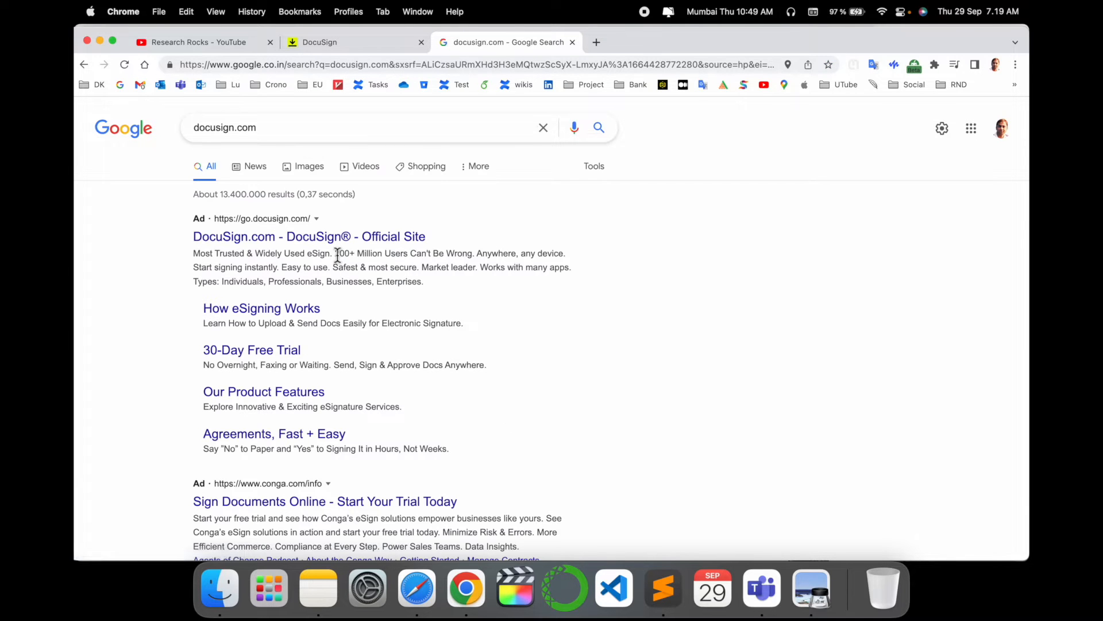
pyautogui.click(309, 237)
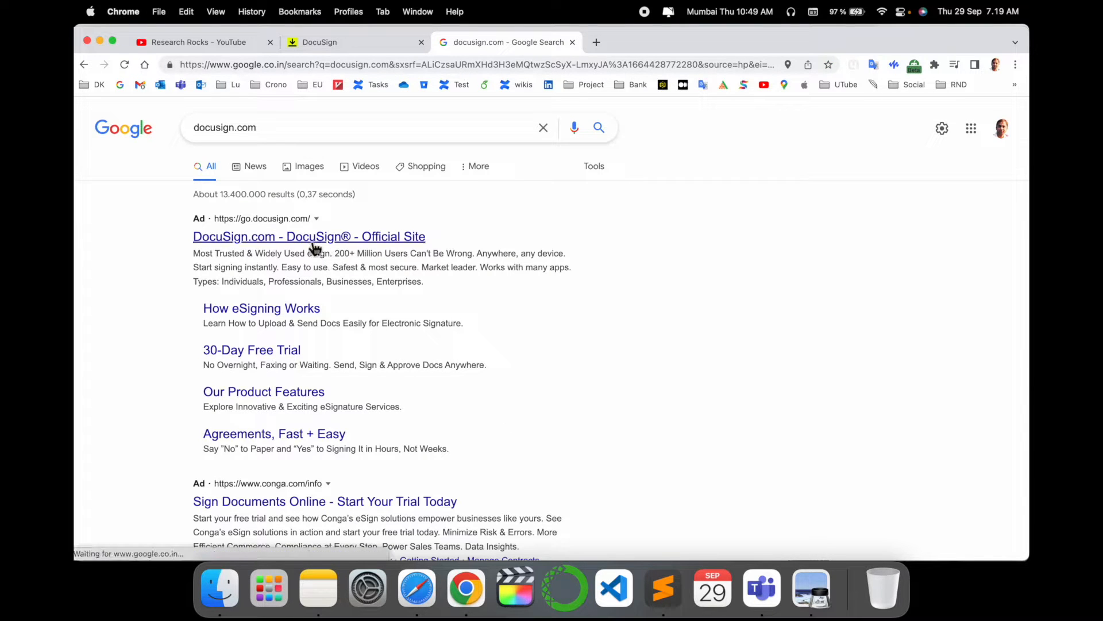
pyautogui.moveTo(258, 318)
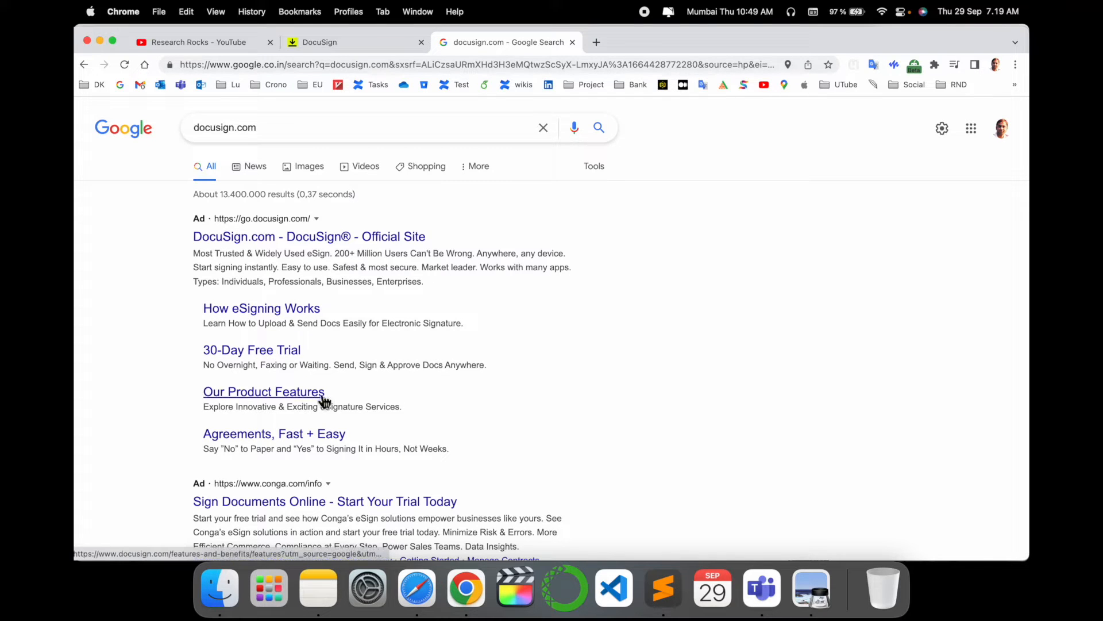
pyautogui.moveTo(315, 252)
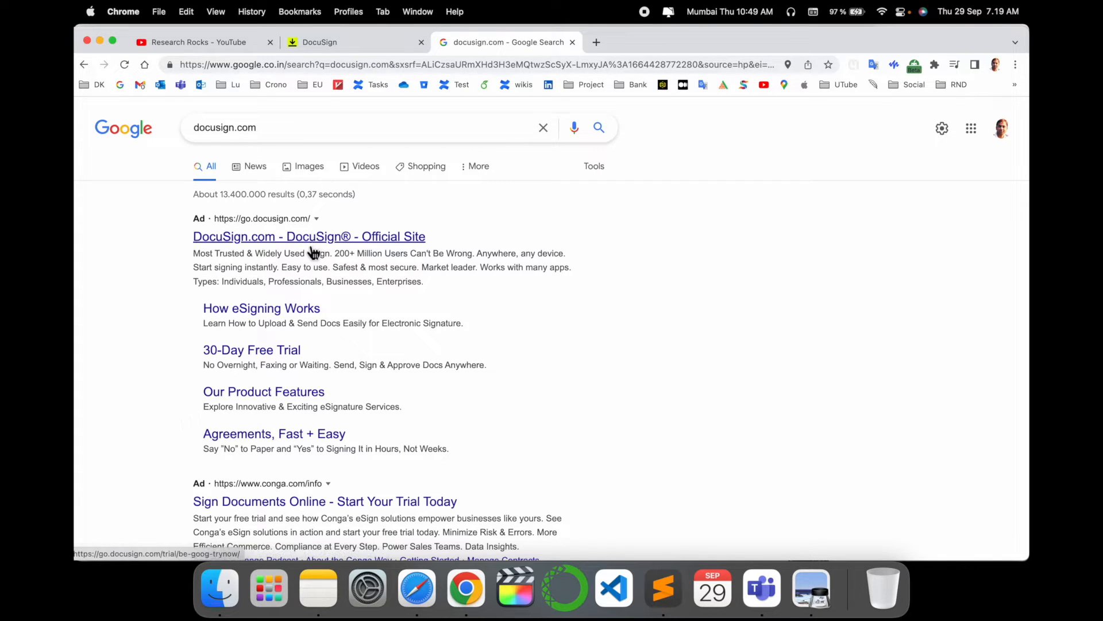
pyautogui.click(309, 236)
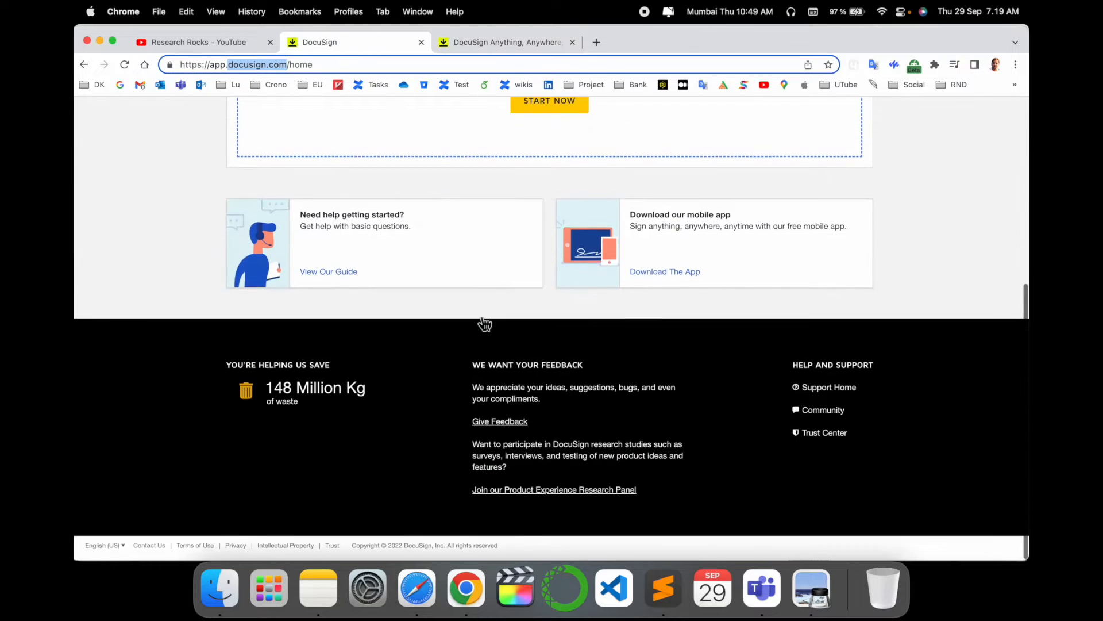
pyautogui.click(505, 41)
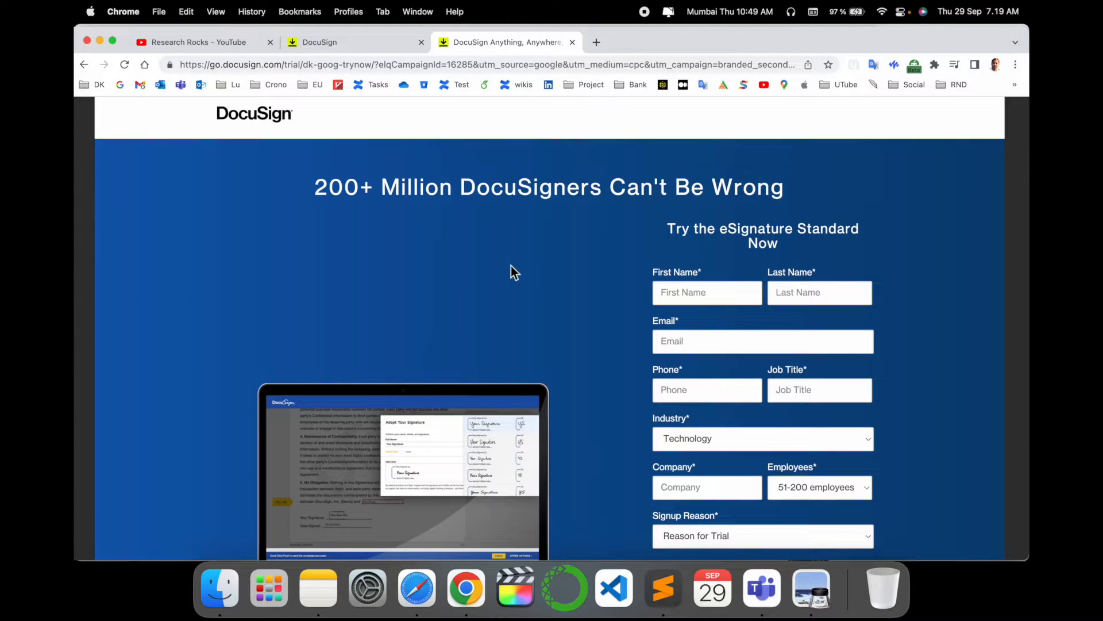
pyautogui.moveTo(518, 269)
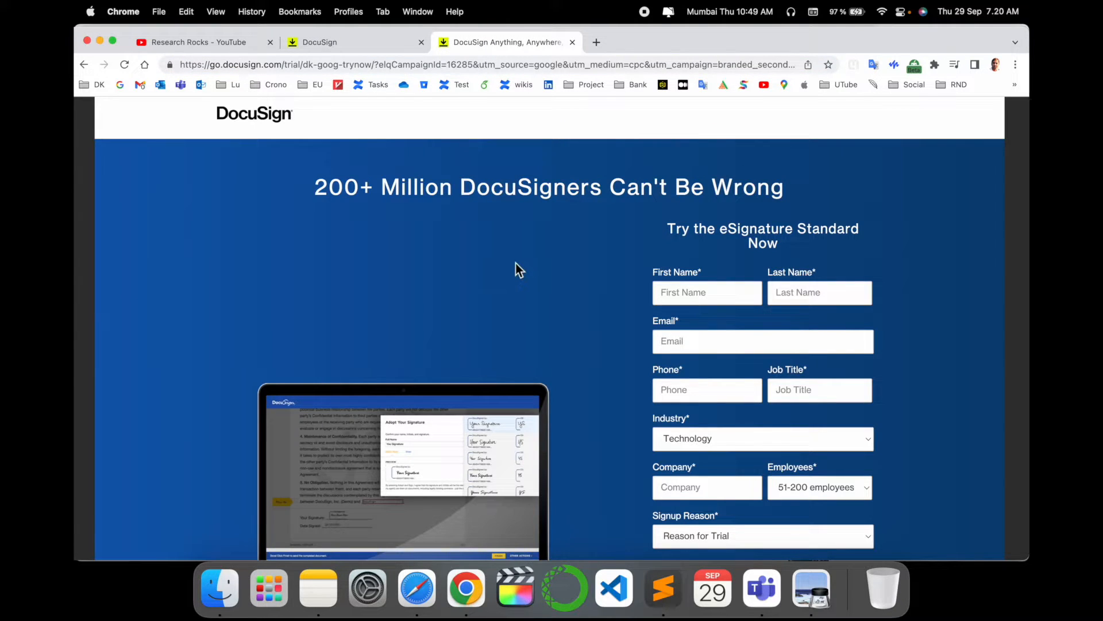
pyautogui.scroll(-3)
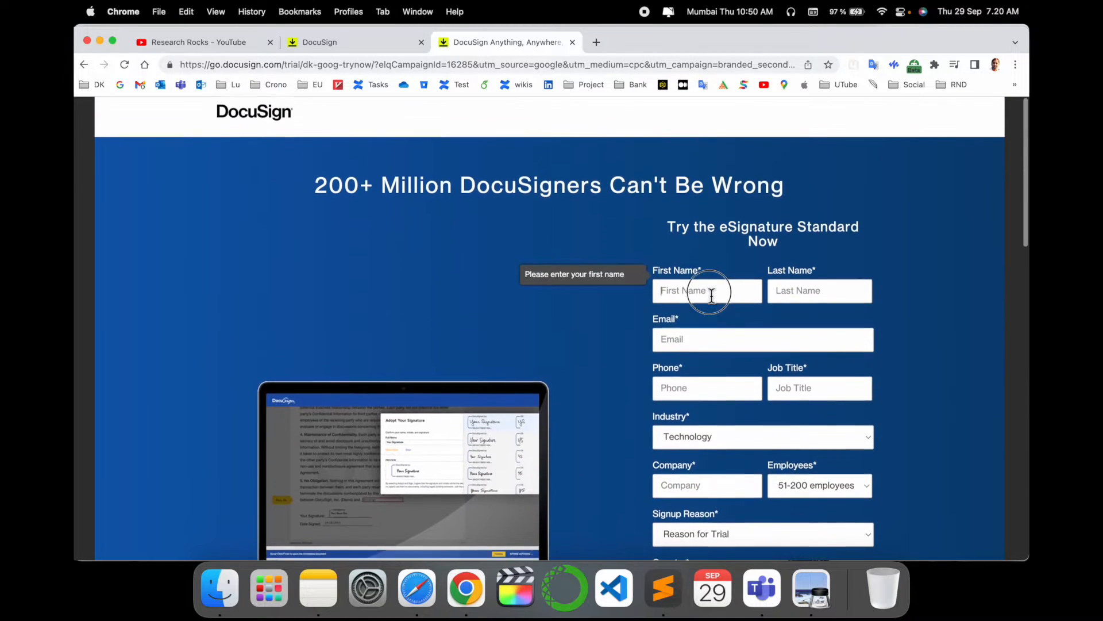
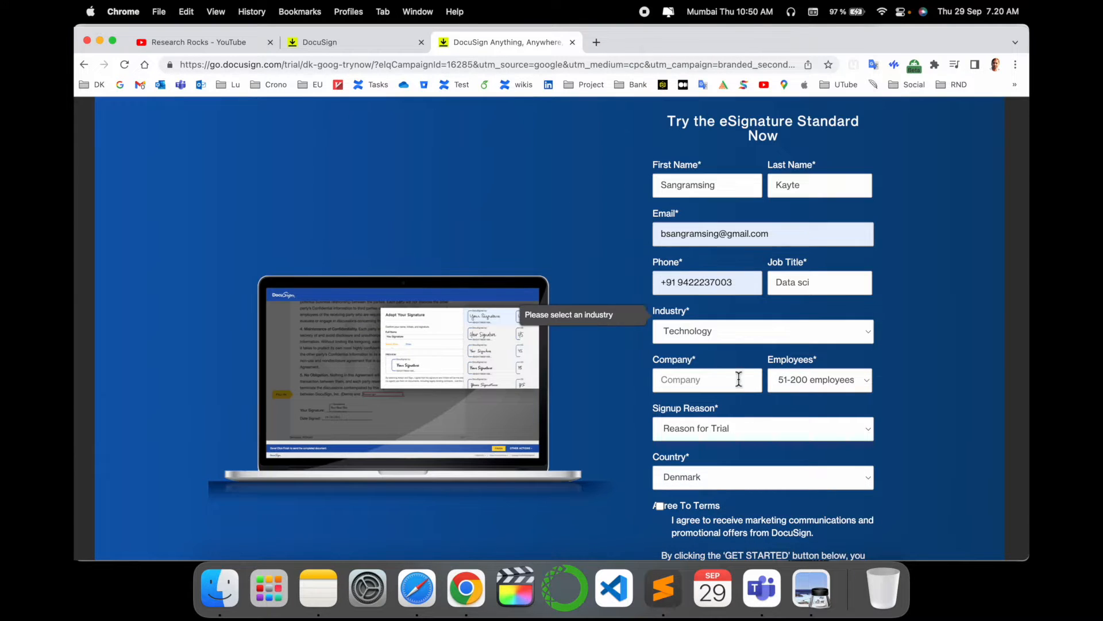
pyautogui.write('Amazon')
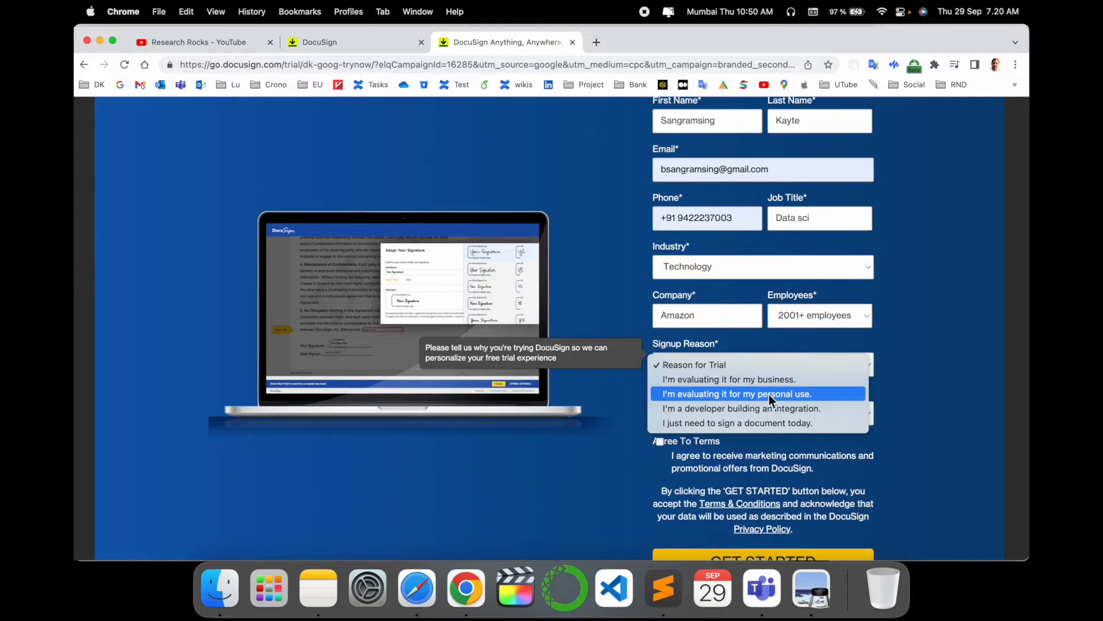
# Choose a sign-up reason and country, and agree to the trial terms.
pyautogui.click(740, 408)
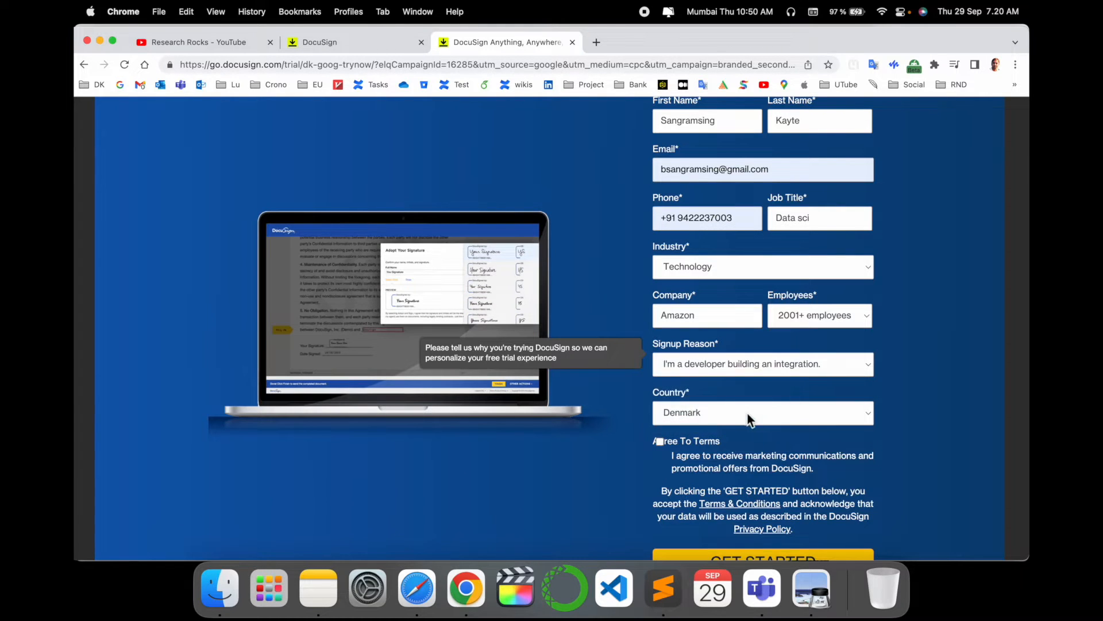
pyautogui.click(763, 412)
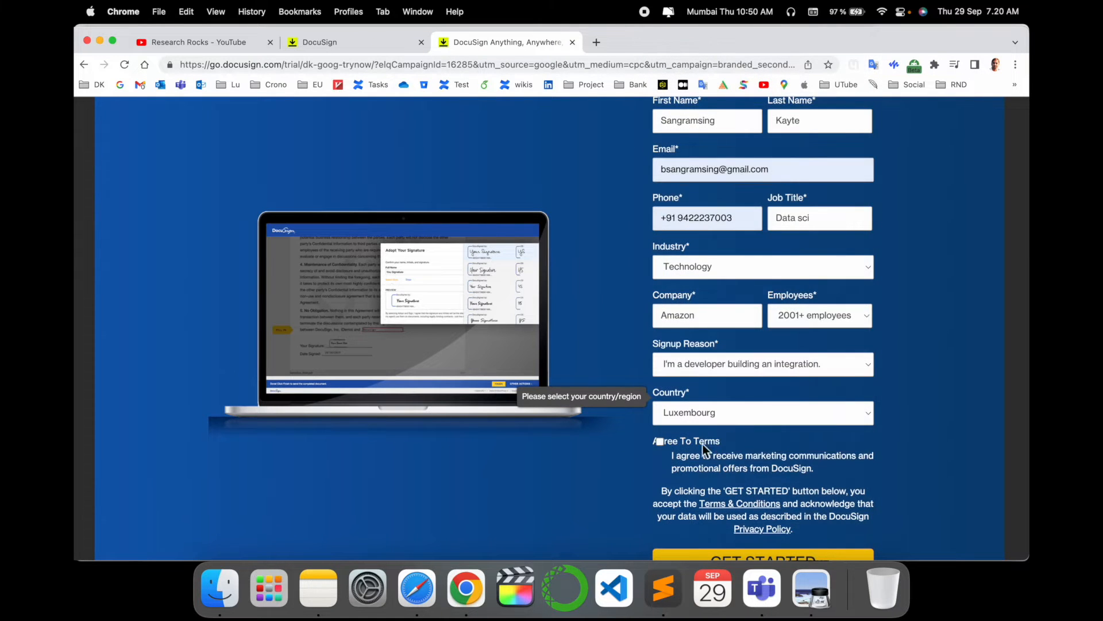
pyautogui.click(762, 556)
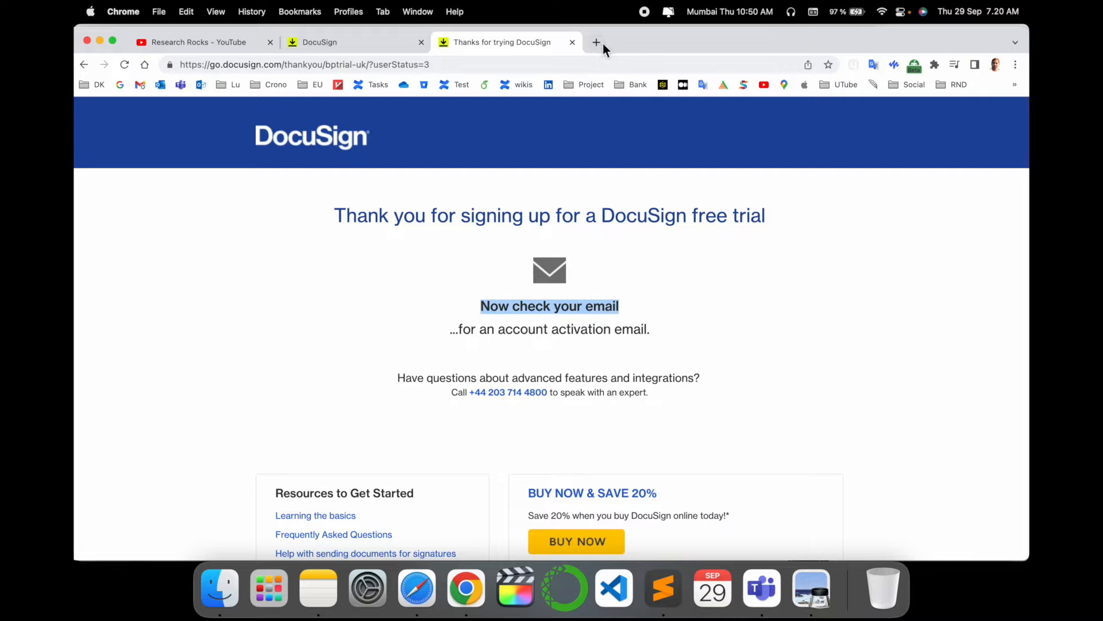
# Open Gmail and the DocuSign Account Activation email.
pyautogui.click(594, 41)
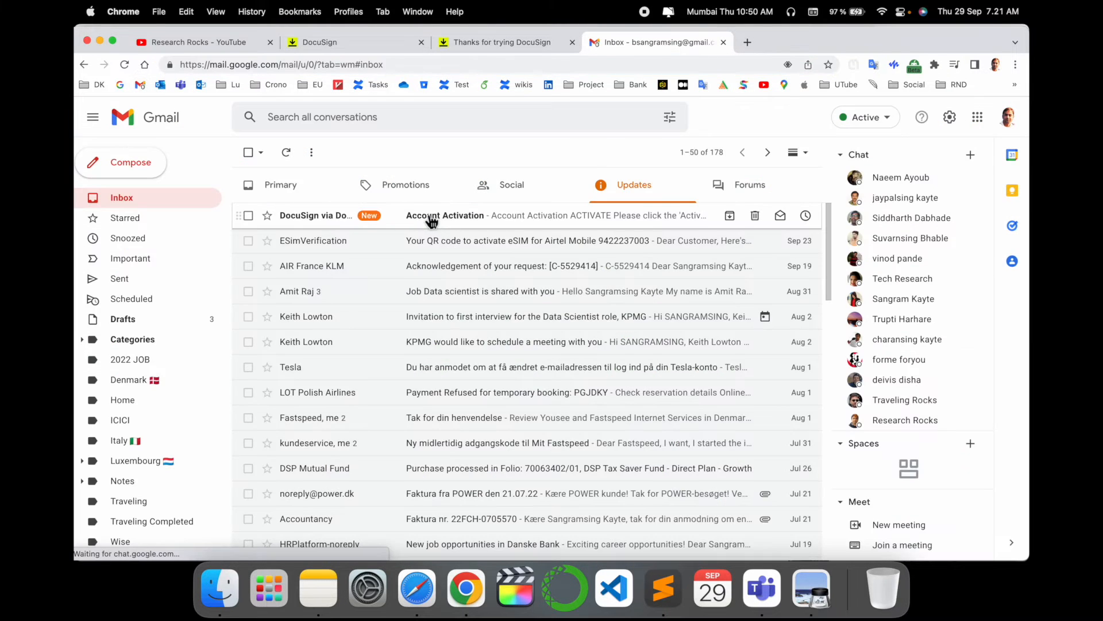
pyautogui.click(443, 216)
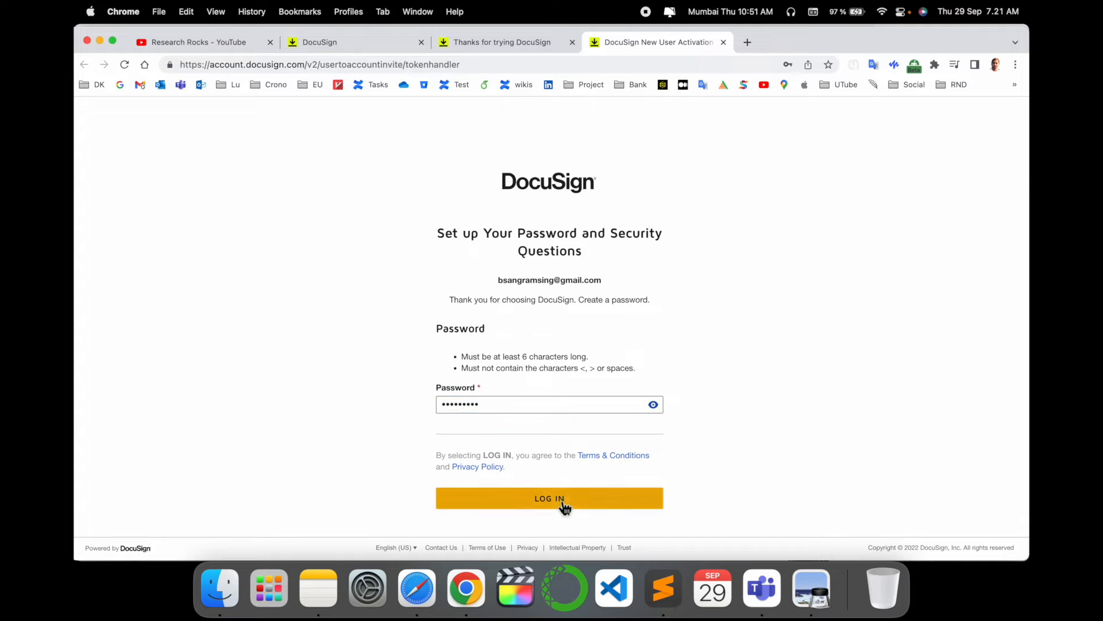
# Log in with the new password and dismiss the Welcome to DocuSign dialog.
pyautogui.click(550, 497)
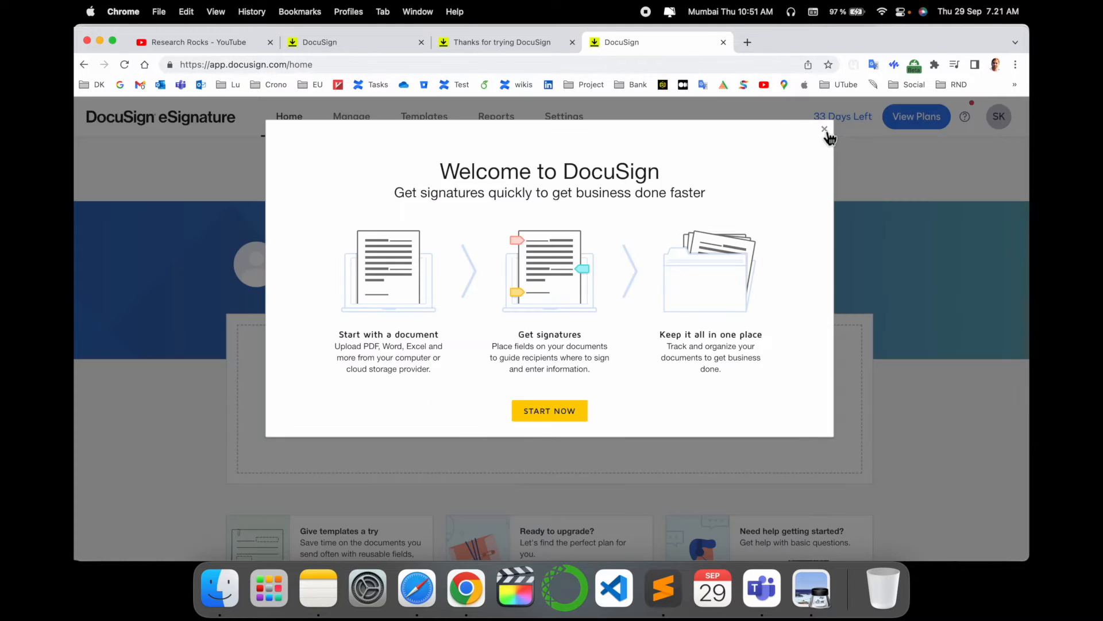
pyautogui.click(825, 128)
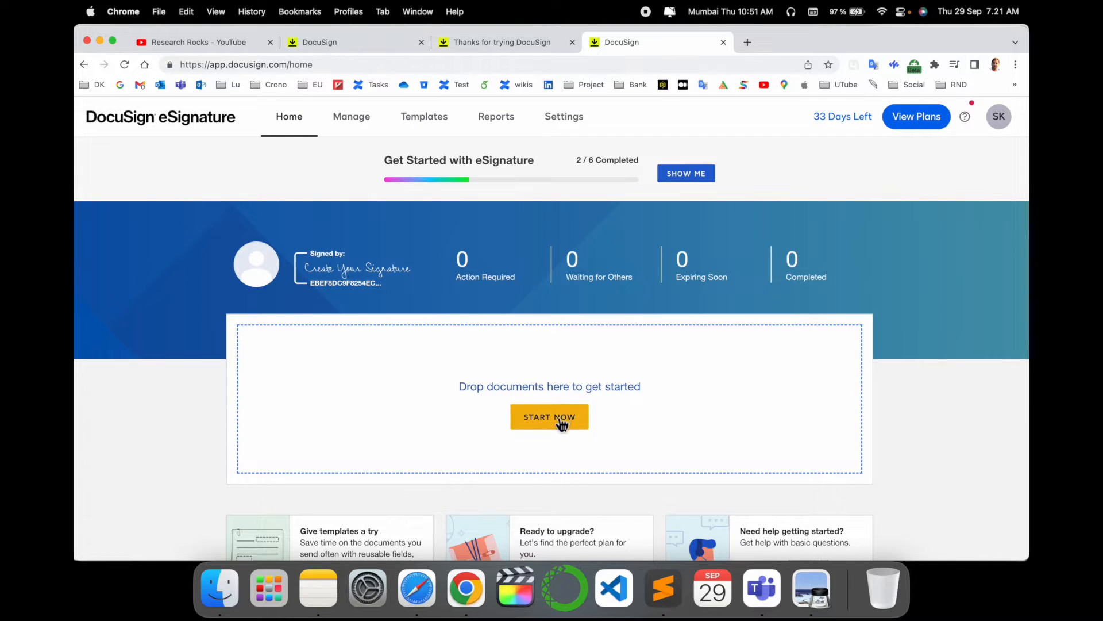
pyautogui.moveTo(552, 431)
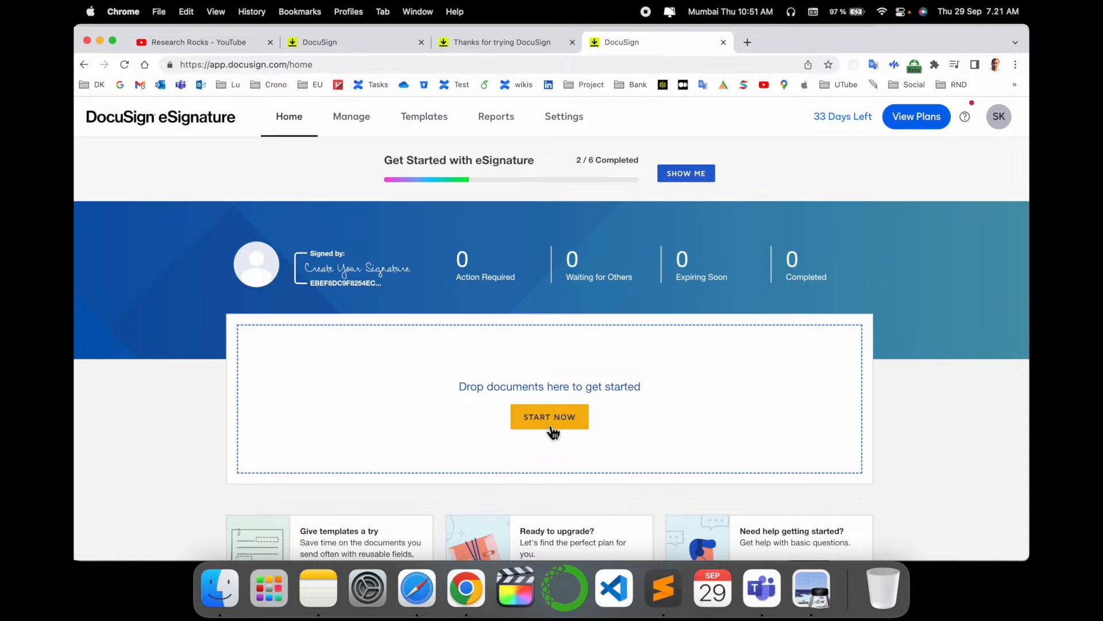
# Start a new envelope and upload Cover_letter.pdf from the desktop.
pyautogui.click(549, 417)
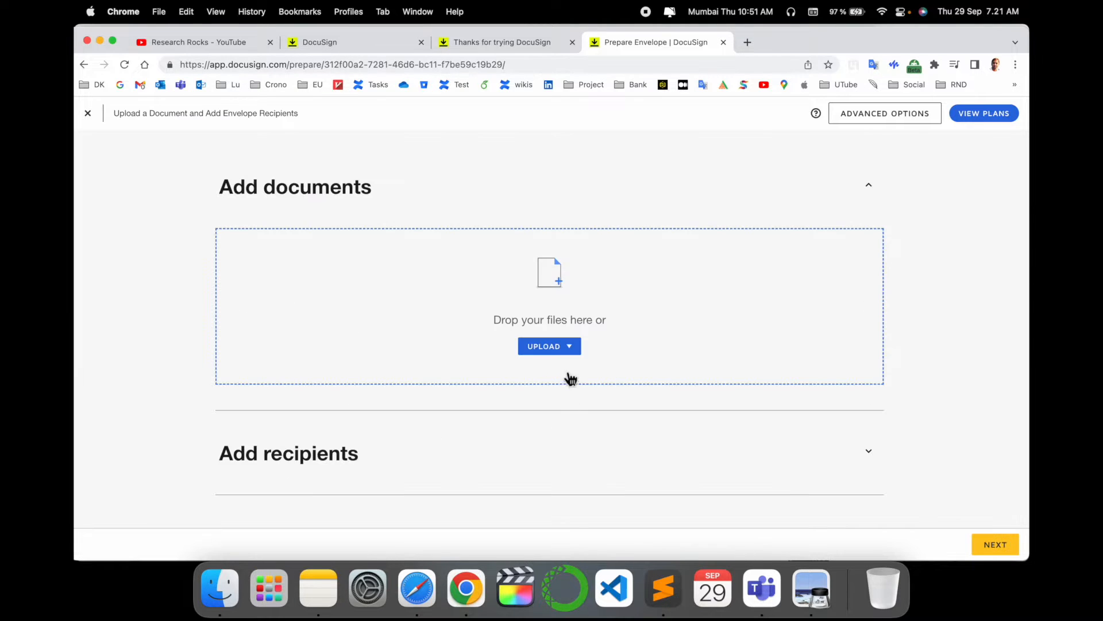
pyautogui.click(550, 346)
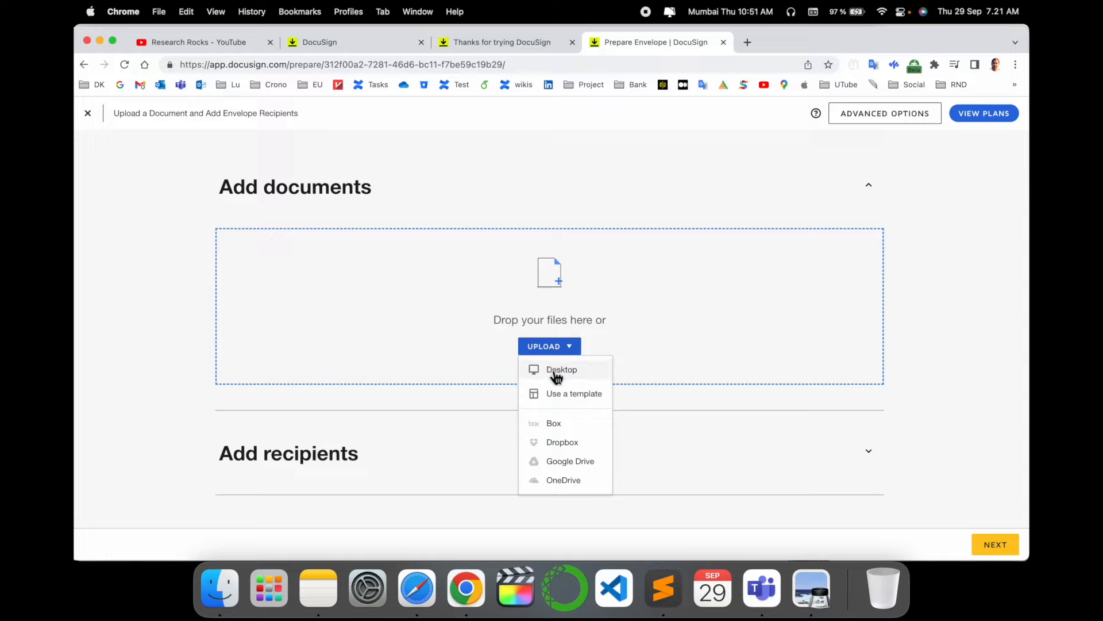
pyautogui.click(560, 370)
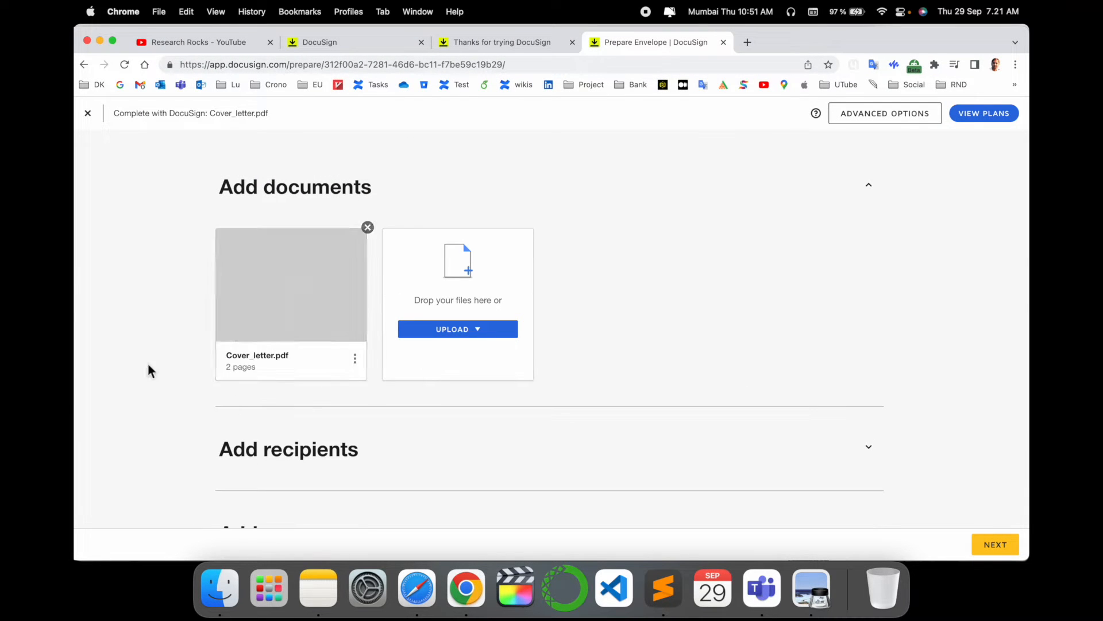
pyautogui.scroll(-3)
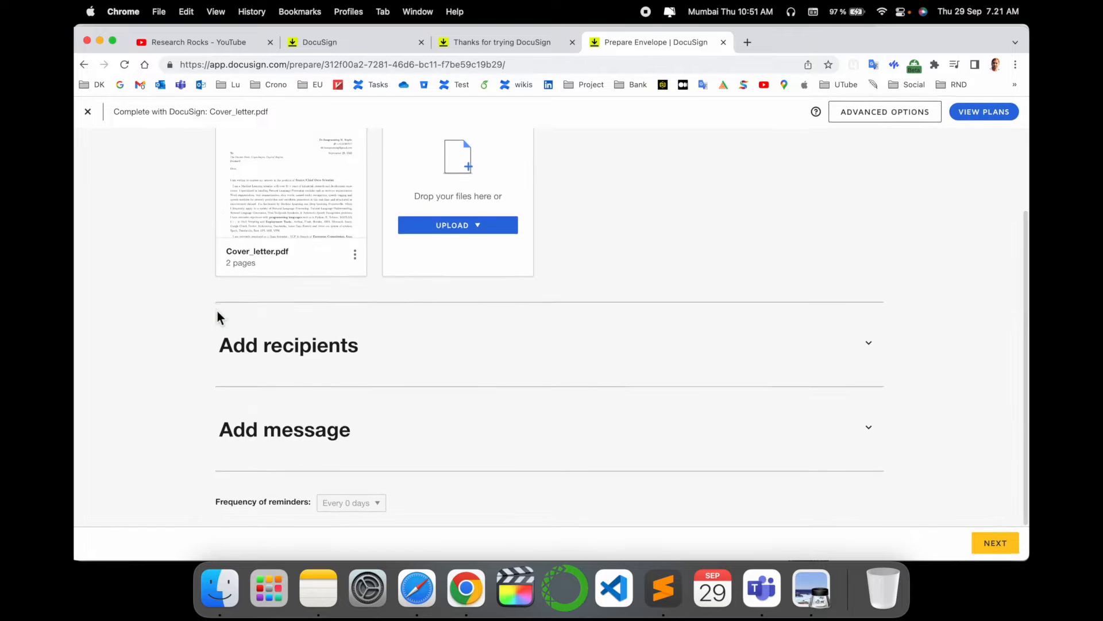
# Mark yourself as the only signer and review the email message settings.
pyautogui.click(288, 345)
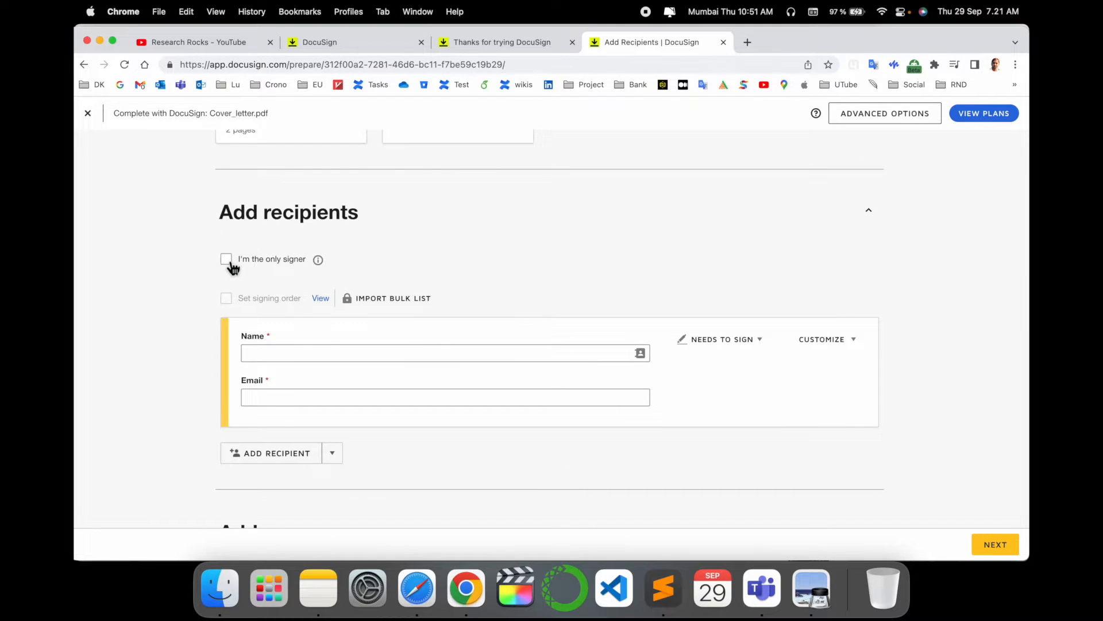
pyautogui.click(225, 259)
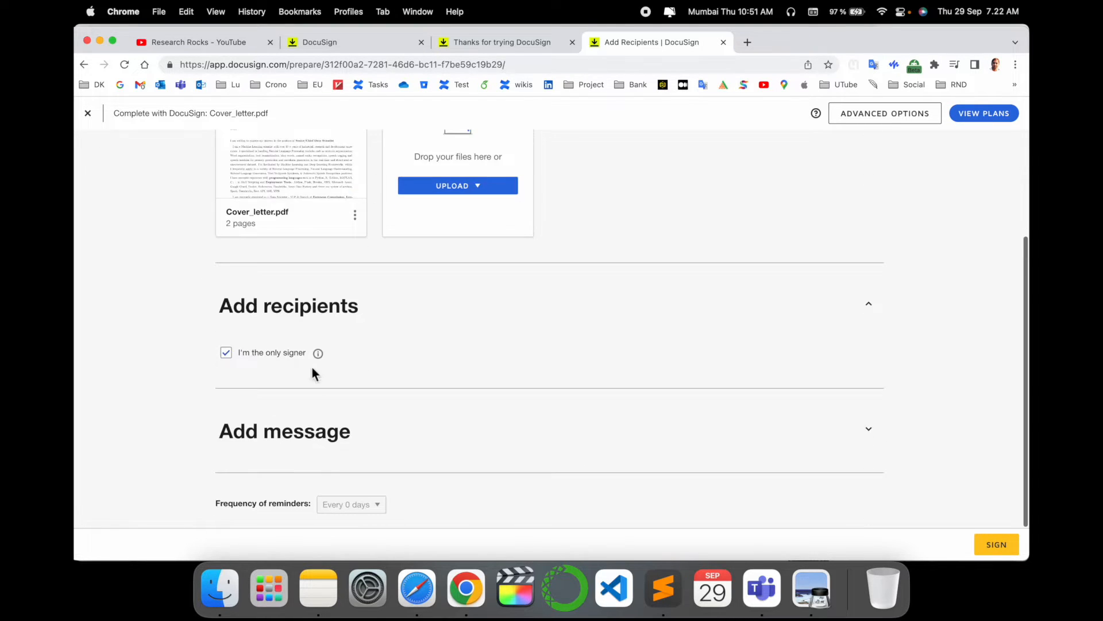
pyautogui.click(284, 431)
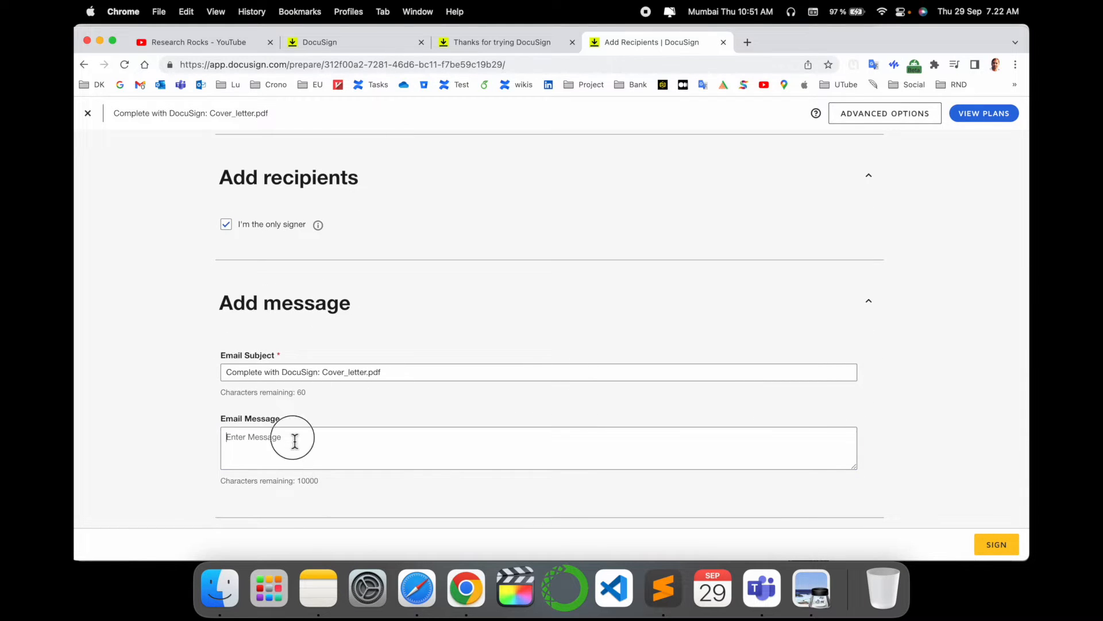
pyautogui.scroll(-3)
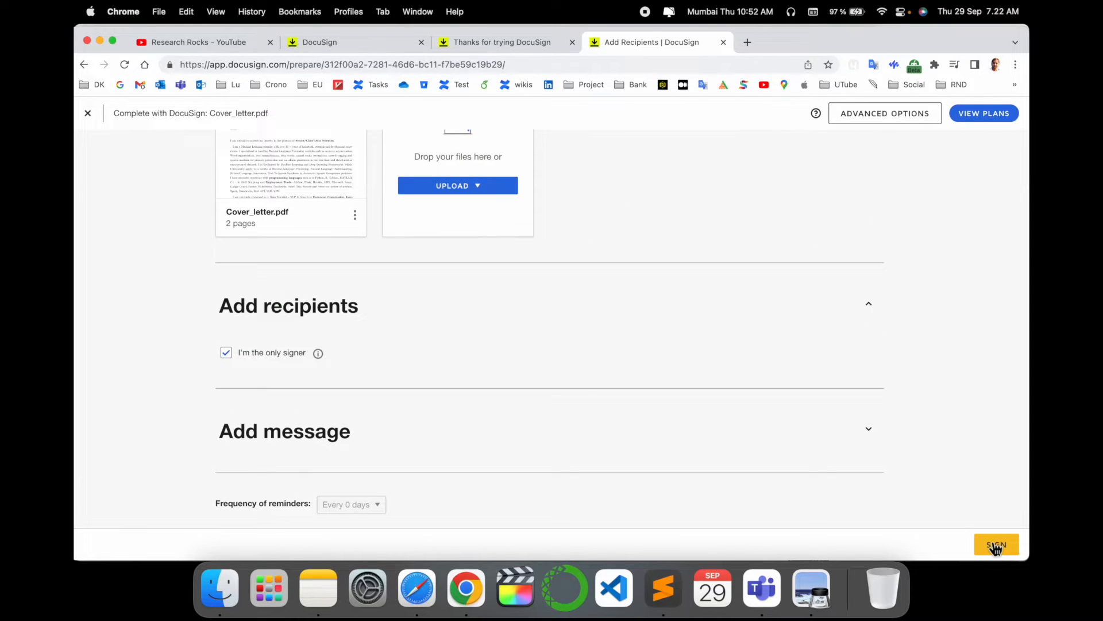
# Proceed to signing the cover letter and dismiss the cookie notice.
pyautogui.click(1000, 544)
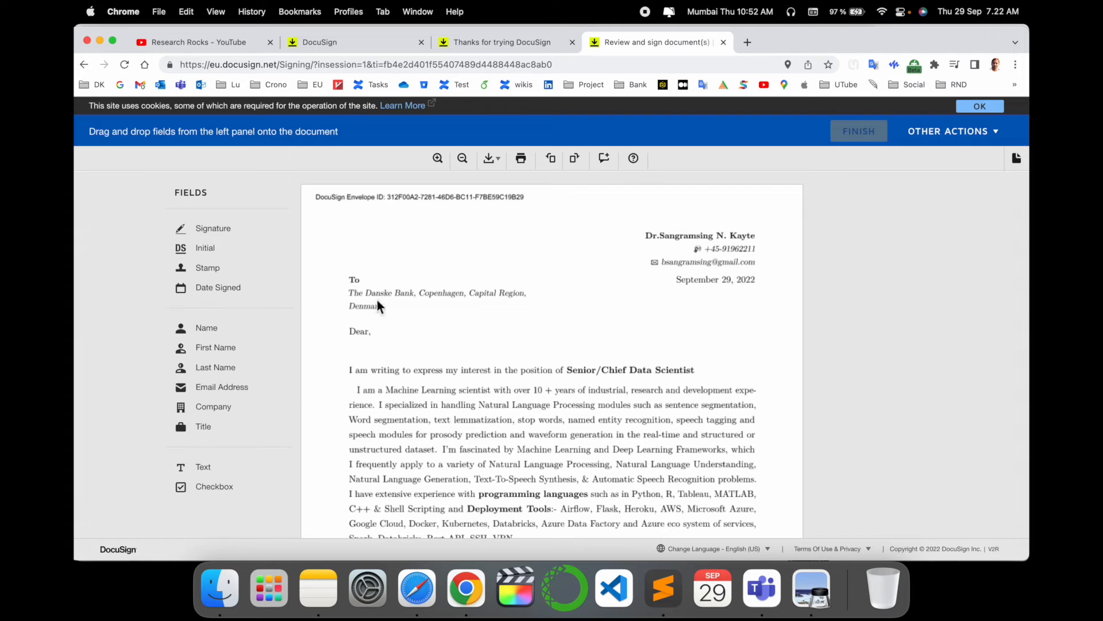
pyautogui.scroll(-3)
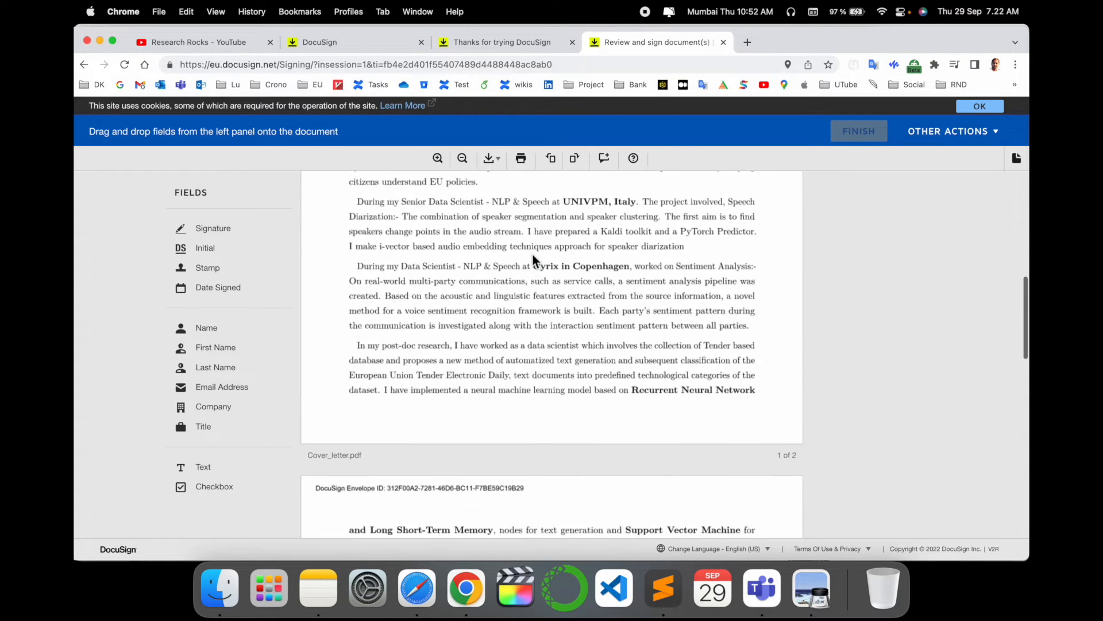
pyautogui.scroll(-3)
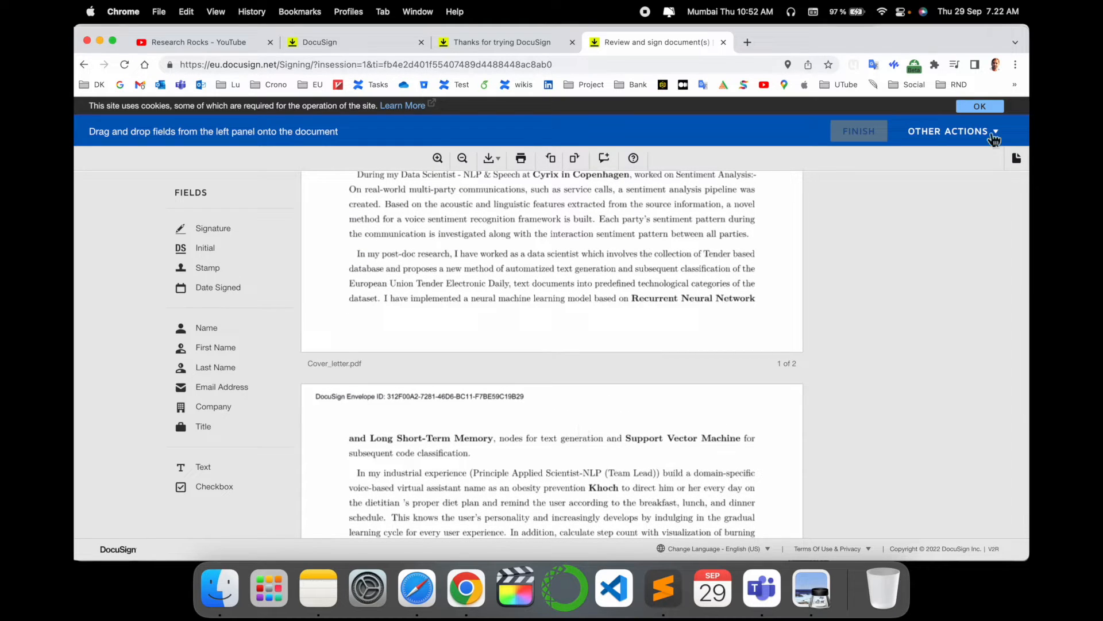
pyautogui.click(979, 106)
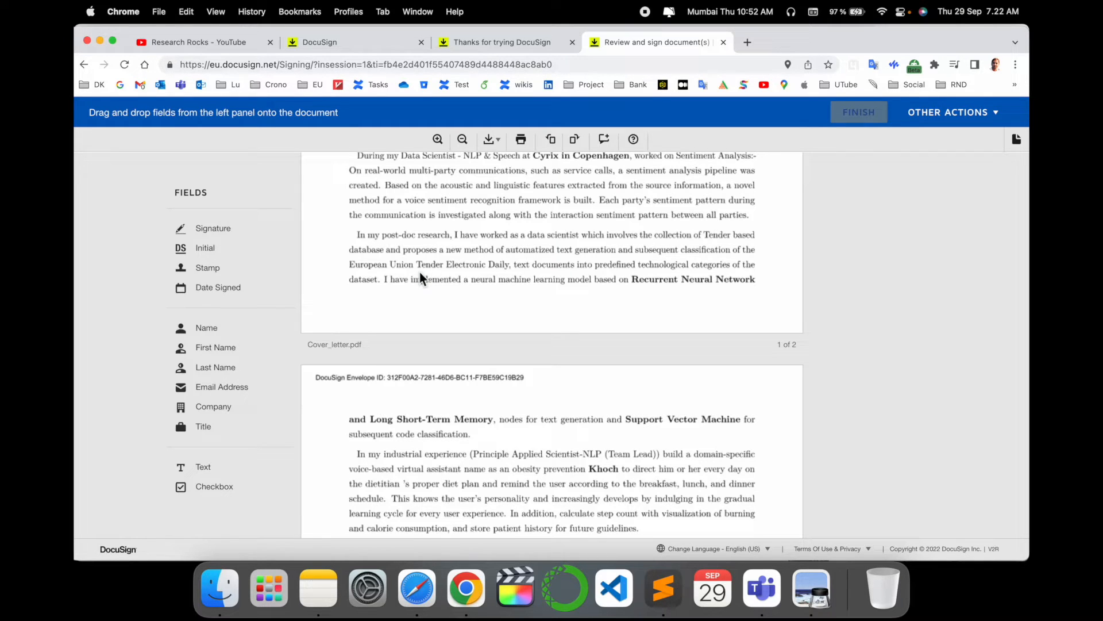
pyautogui.moveTo(207, 229)
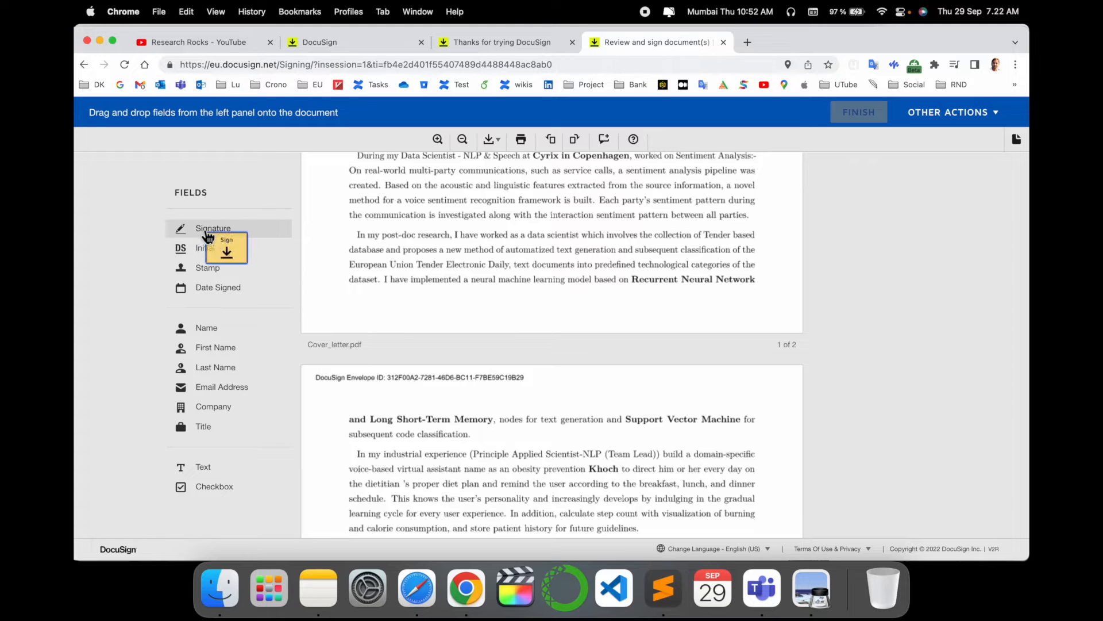
# Place a signature field at the bottom of page 1 and try a drawn stroke.
pyautogui.click(213, 227)
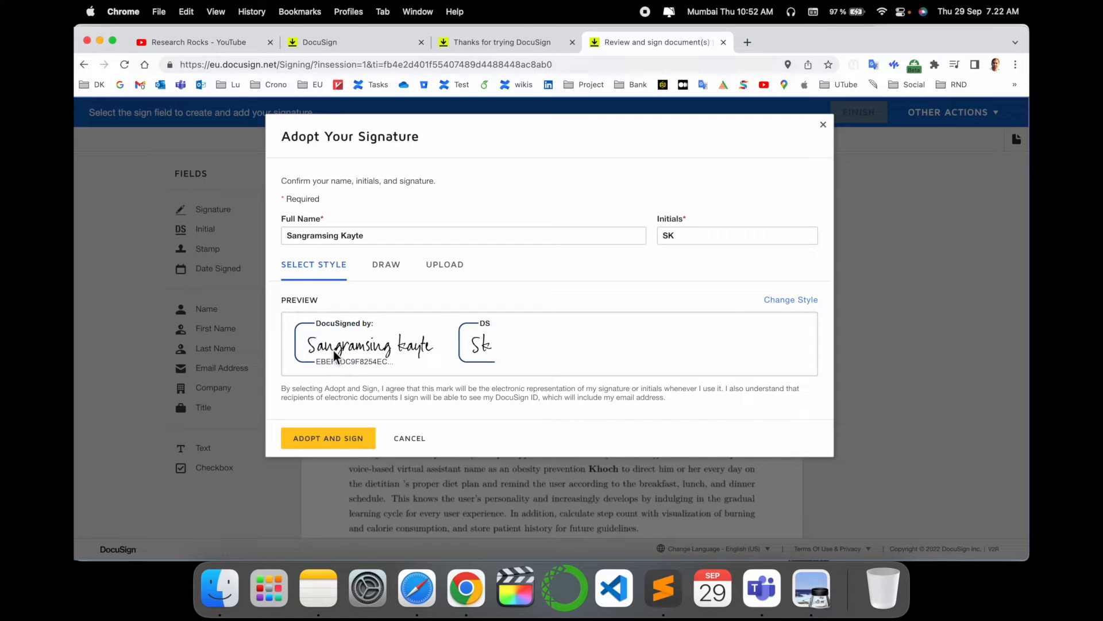
pyautogui.moveTo(375, 372)
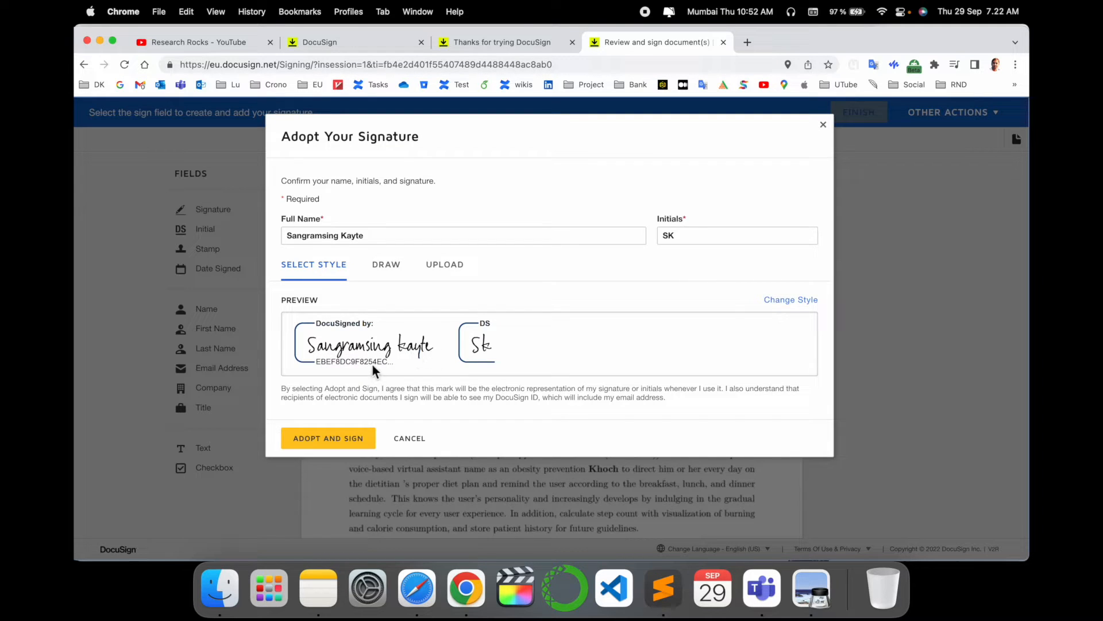
pyautogui.click(386, 265)
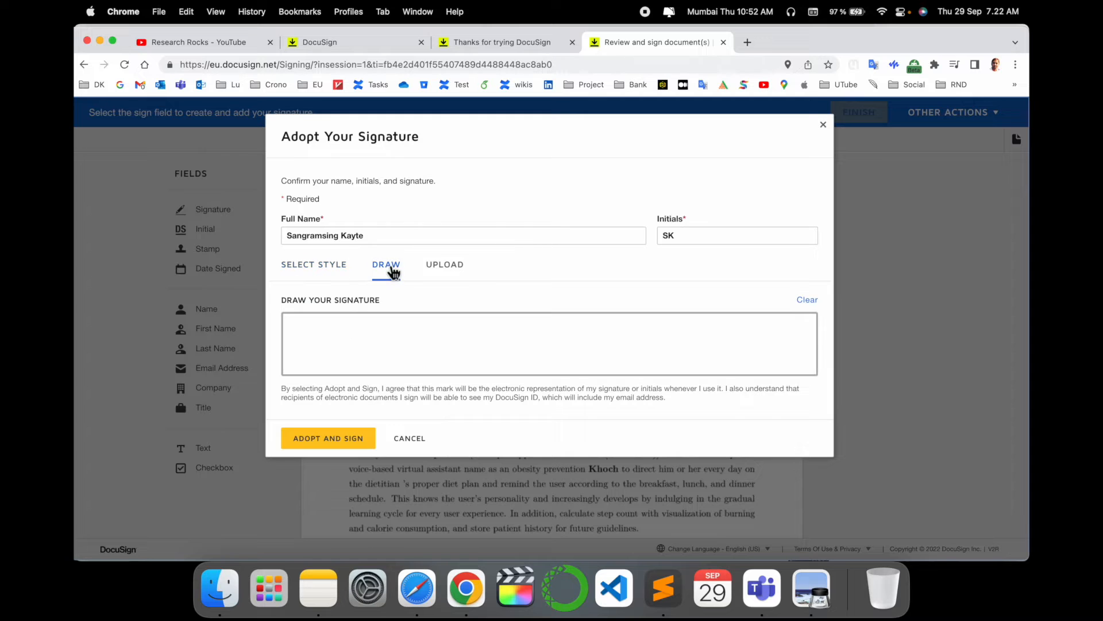
pyautogui.moveTo(331, 348); pyautogui.dragTo(401, 358)
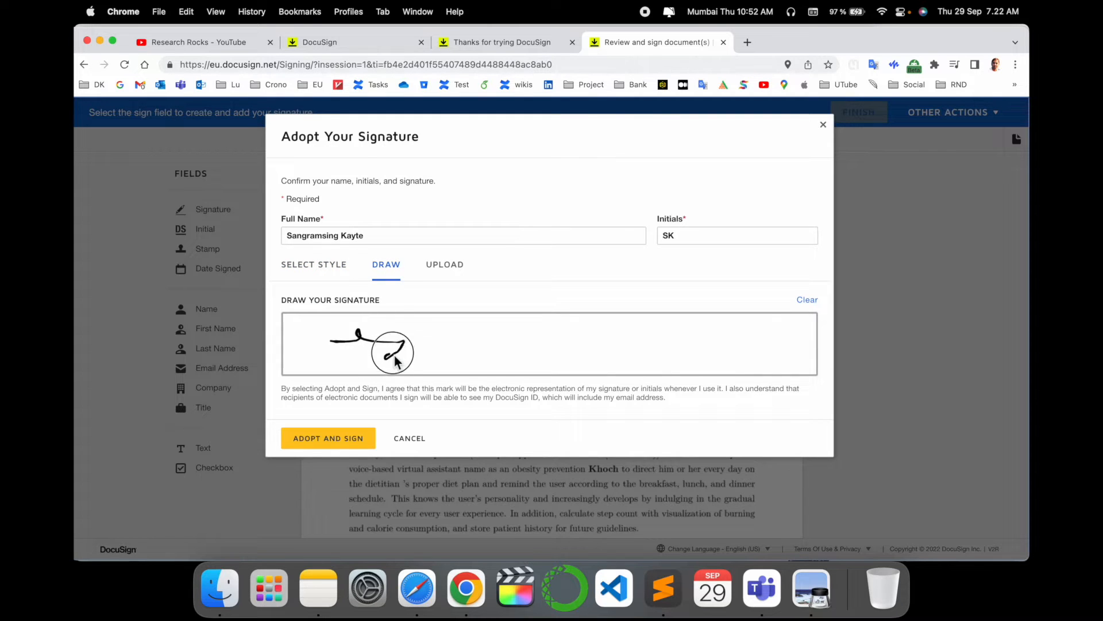
# Upload a handwritten signature image and adopt it to sign.
pyautogui.click(445, 264)
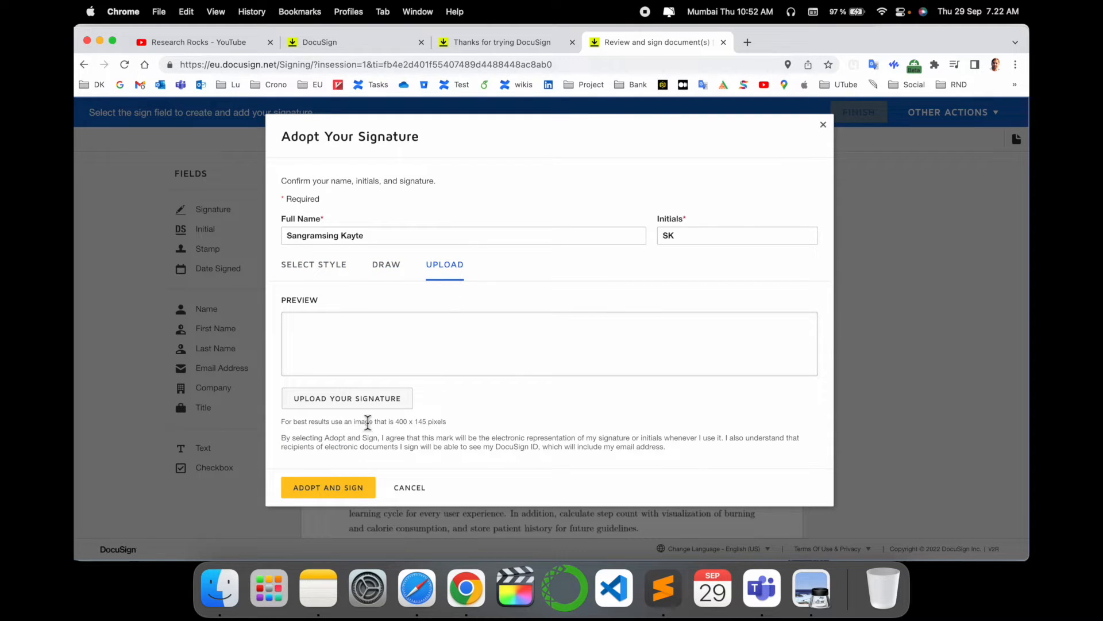
pyautogui.click(346, 398)
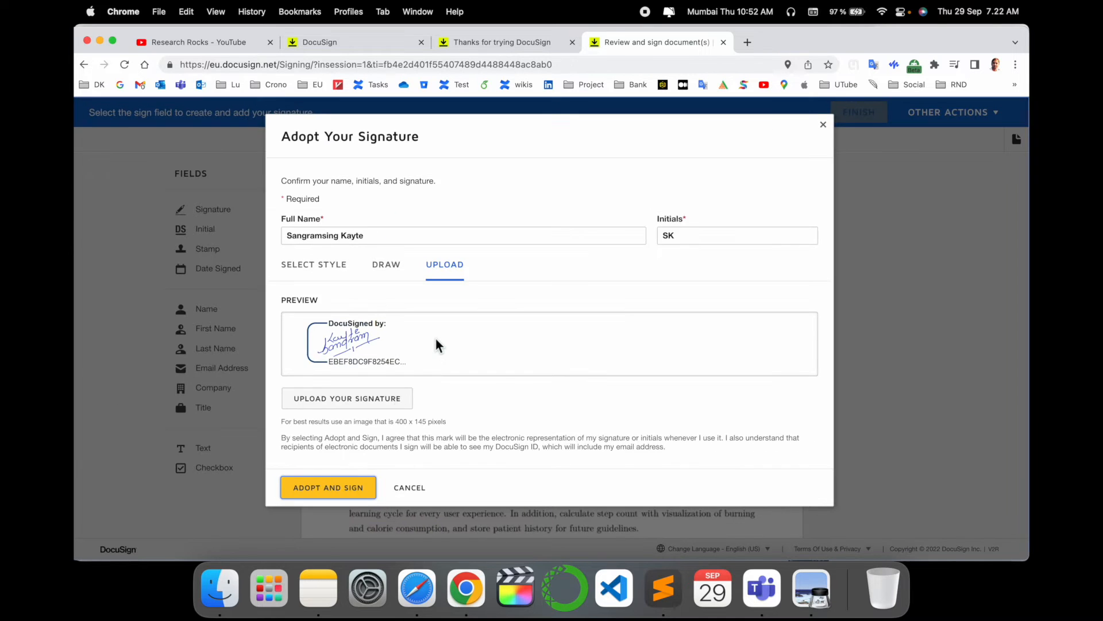
pyautogui.click(329, 488)
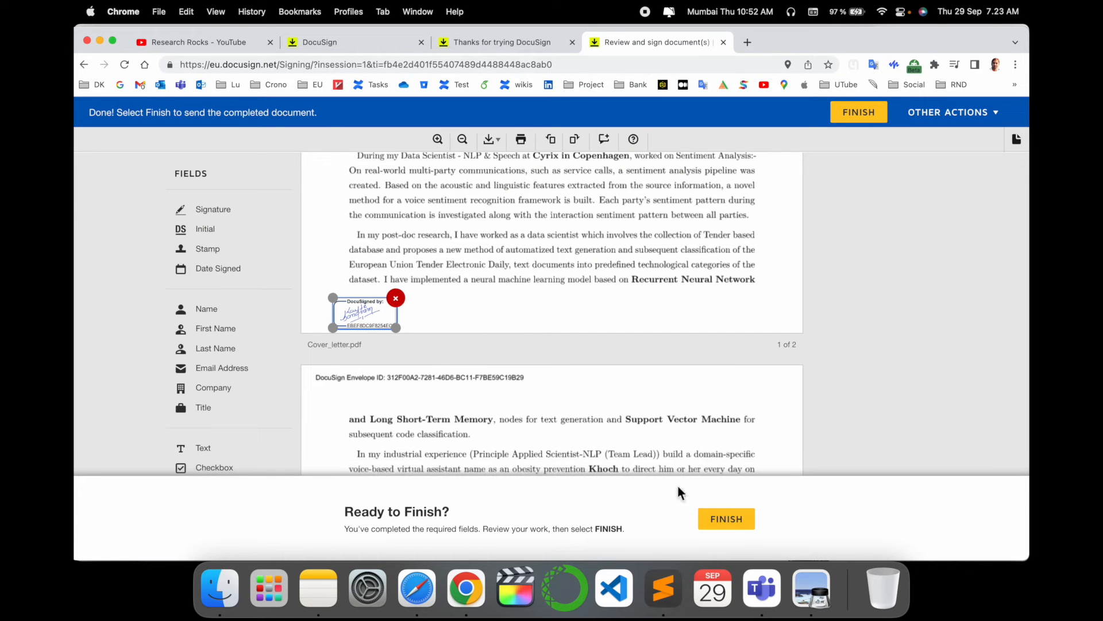
# Finish signing the cover letter and decline sending a copy to anyone.
pyautogui.click(727, 519)
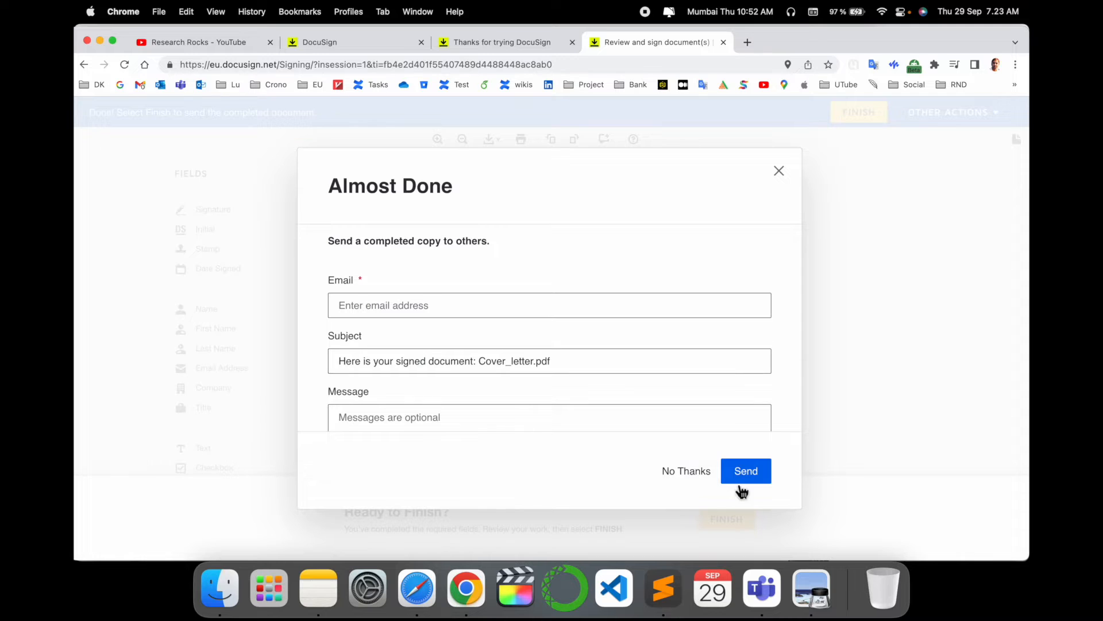
pyautogui.click(686, 472)
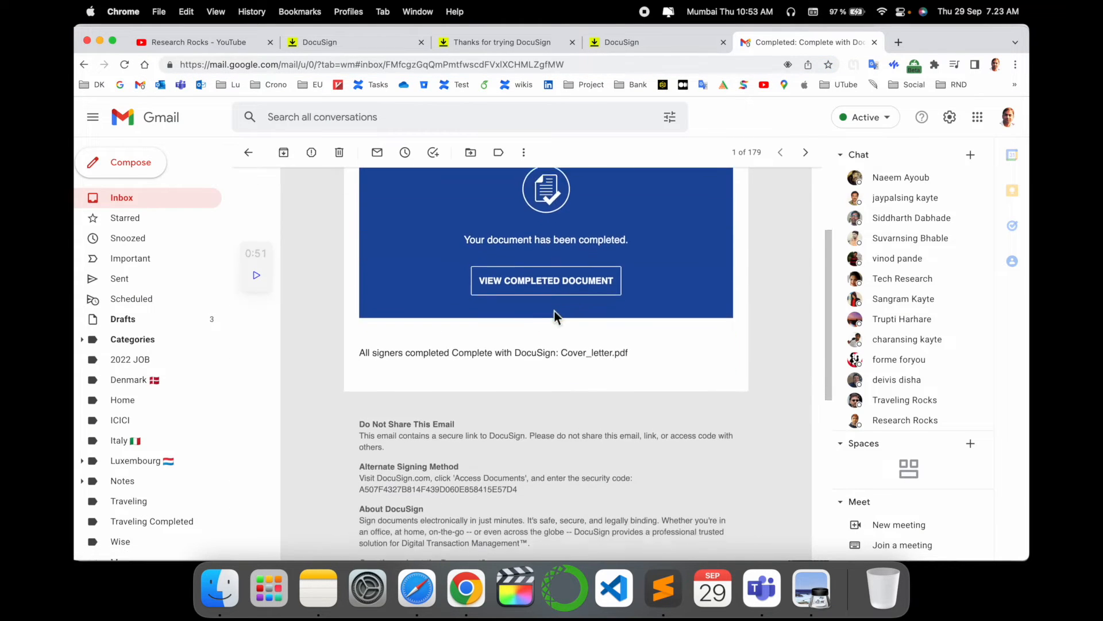
# View the completed cover letter from the email and inspect its signature.
pyautogui.click(546, 281)
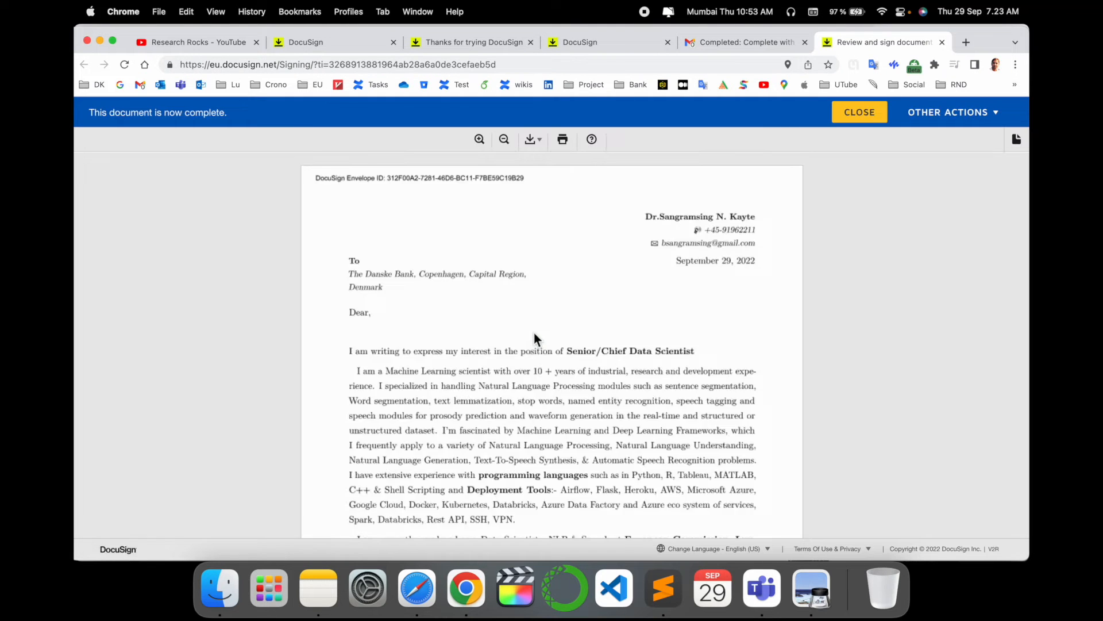
pyautogui.scroll(-3)
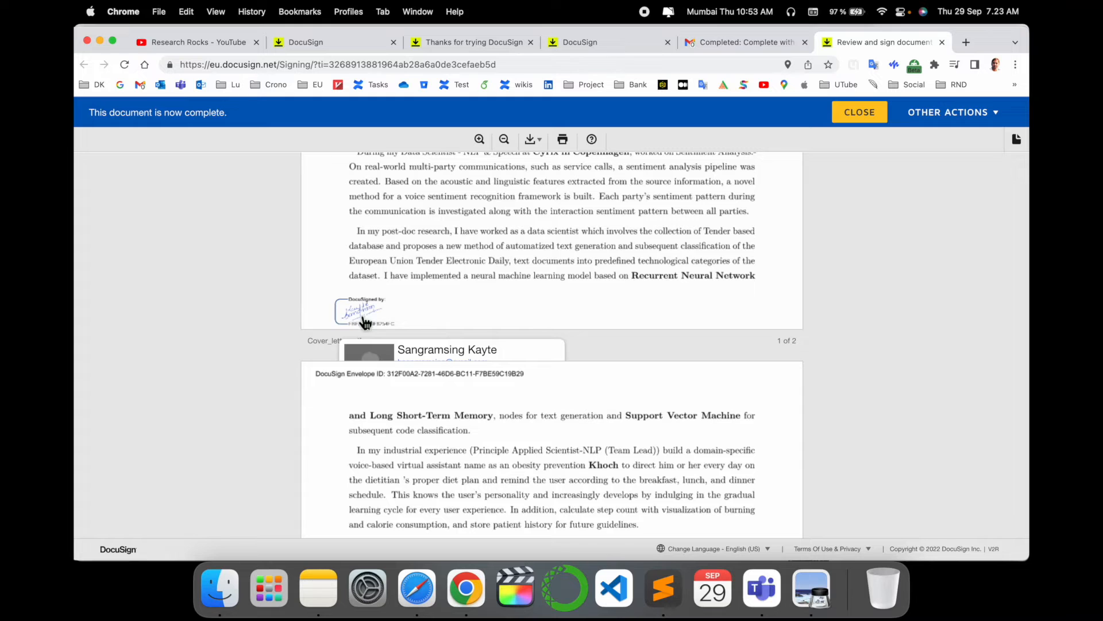
pyautogui.click(532, 139)
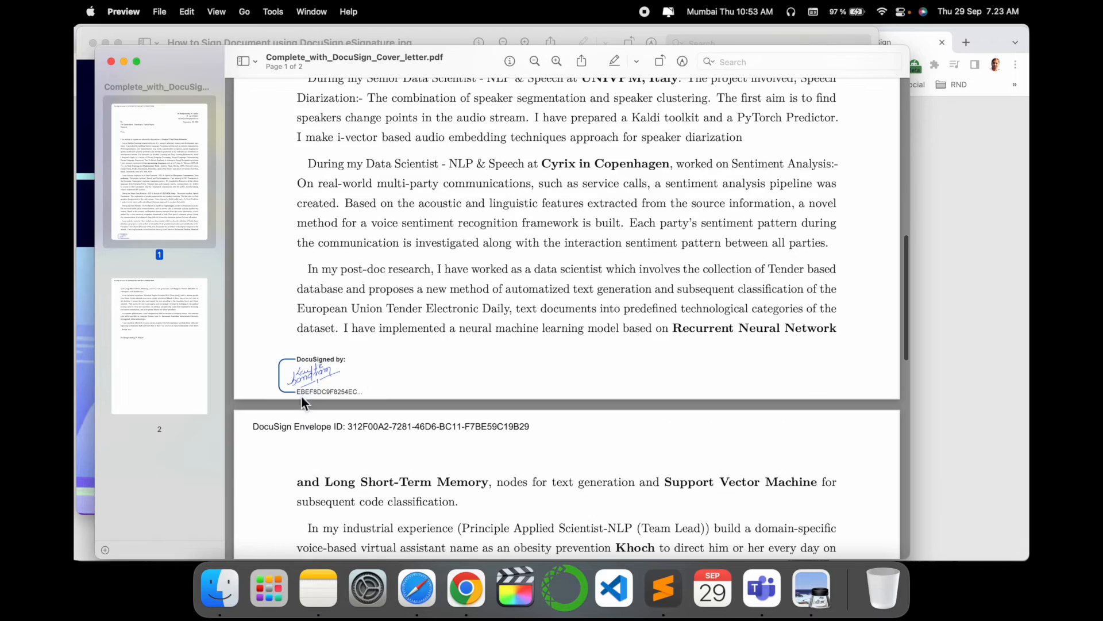
# Scroll through Complete_with_DocuSign_Cover_letter.pdf in Preview.
pyautogui.scroll(-3)
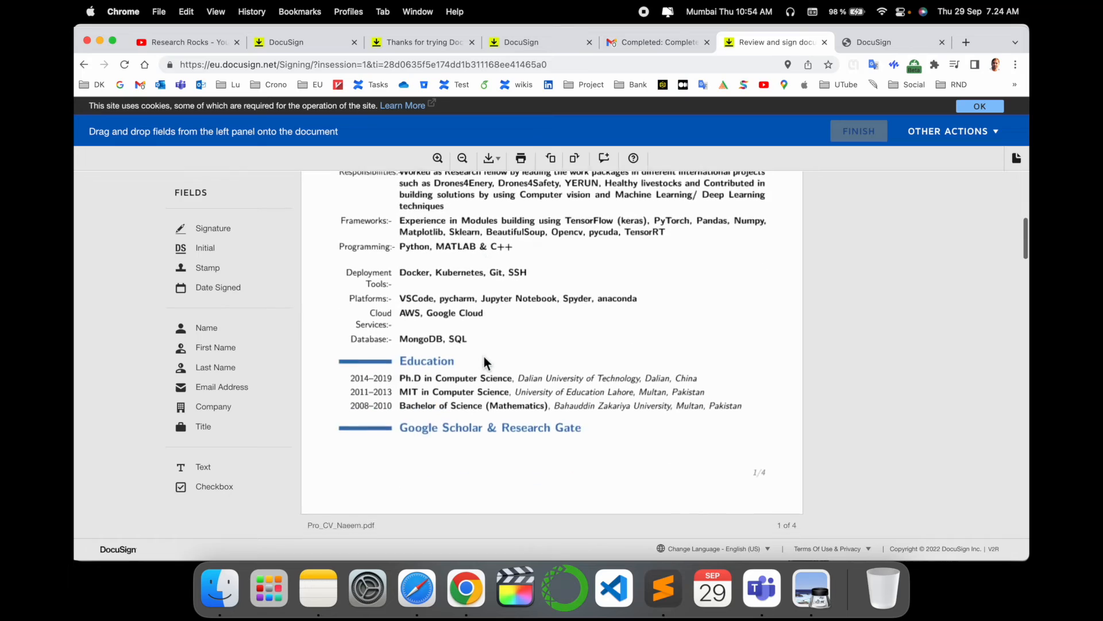
# Place signatures at the bottom of the four pages of Pro_CV_Naeem.pdf and finish signing.
pyautogui.scroll(-3)
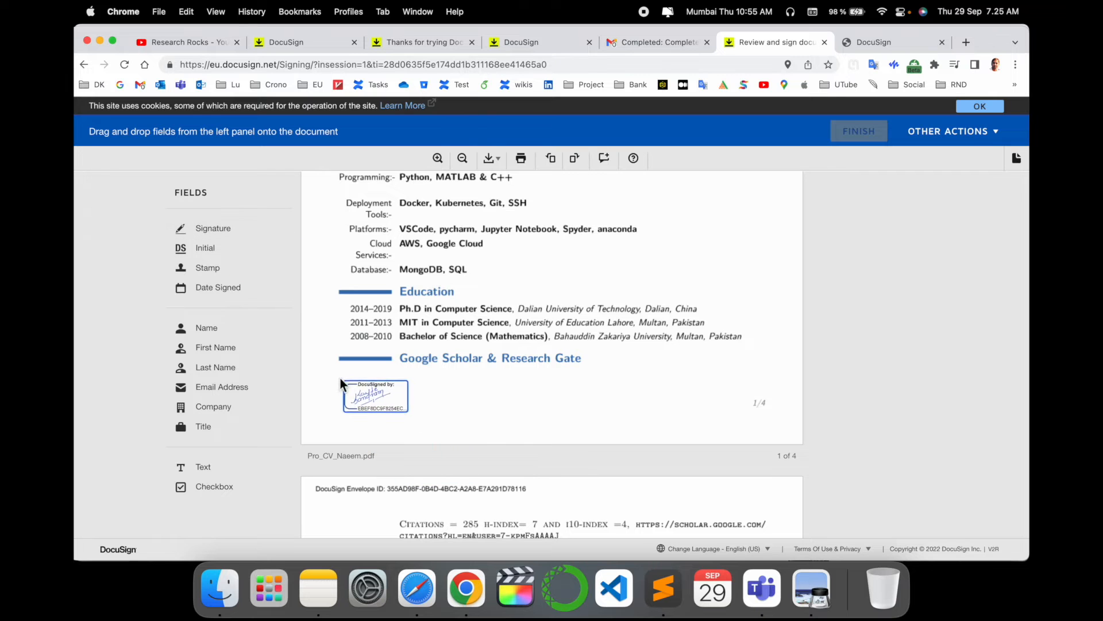
pyautogui.click(375, 397)
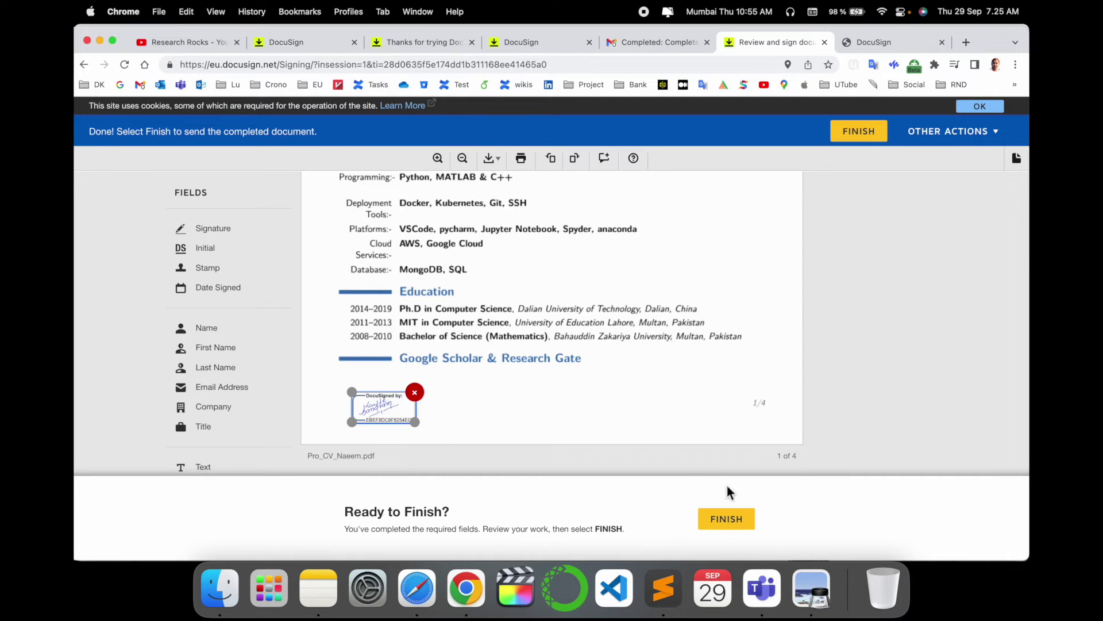
pyautogui.scroll(-3)
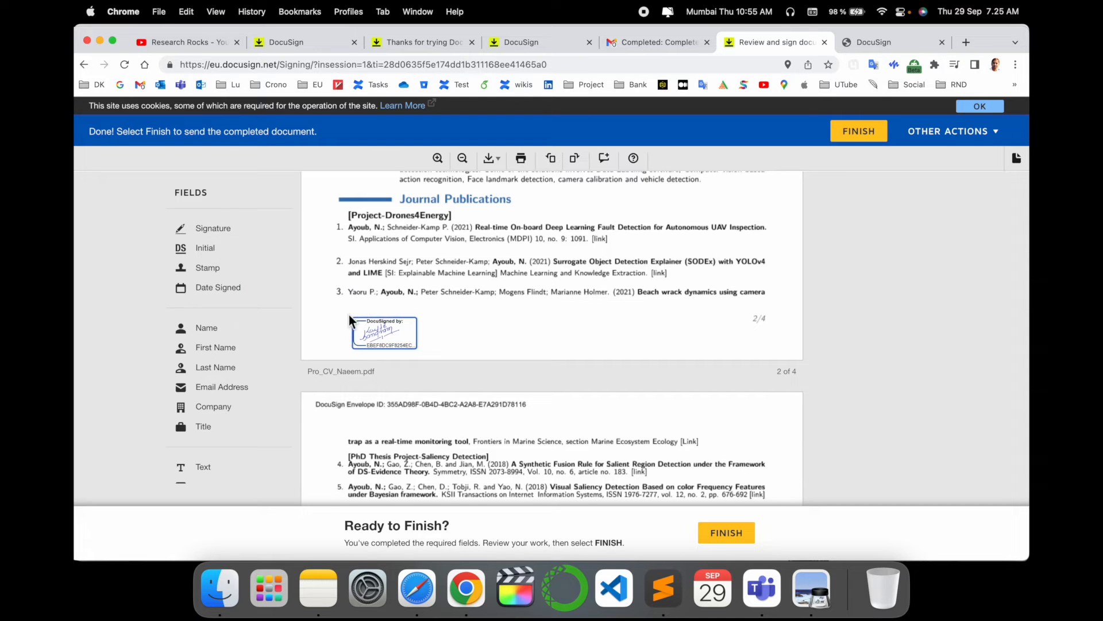
pyautogui.scroll(-3)
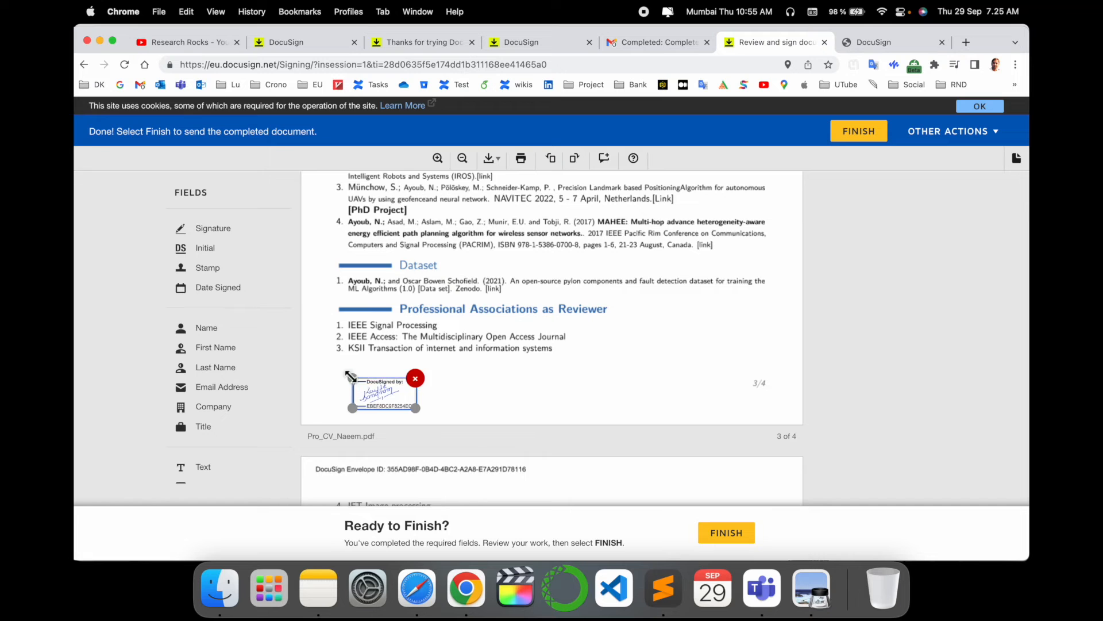
pyautogui.scroll(-3)
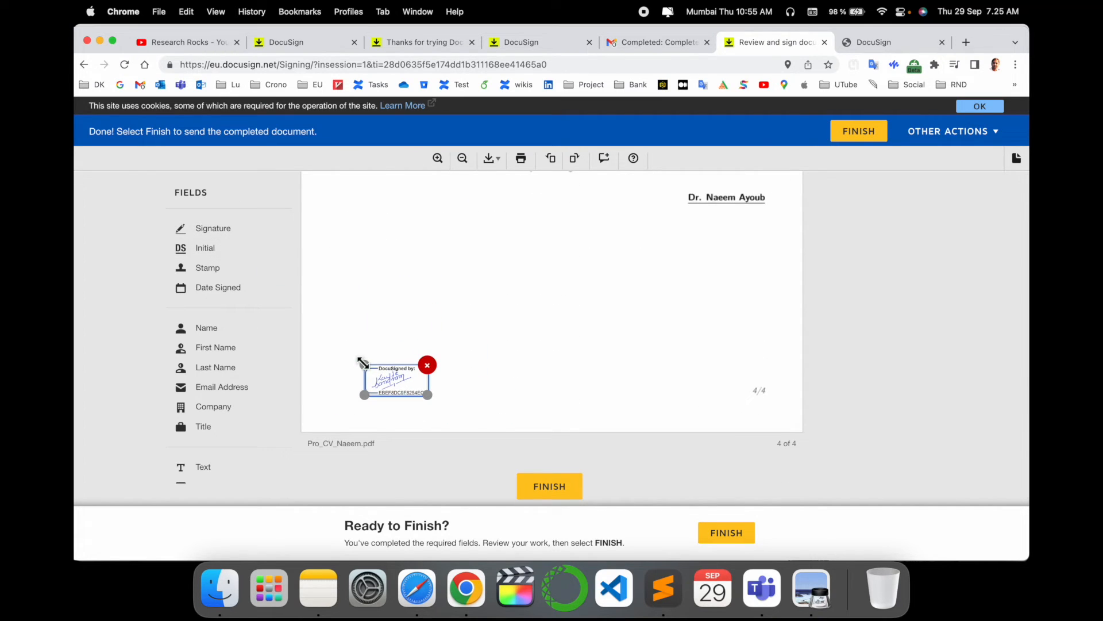
pyautogui.moveTo(554, 494)
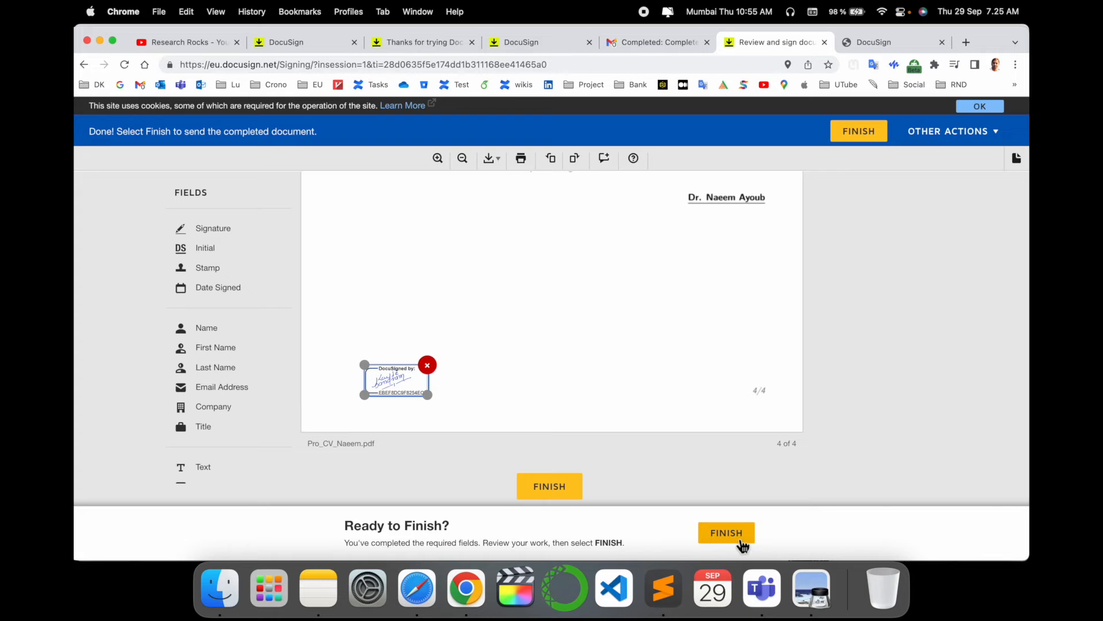
pyautogui.click(726, 534)
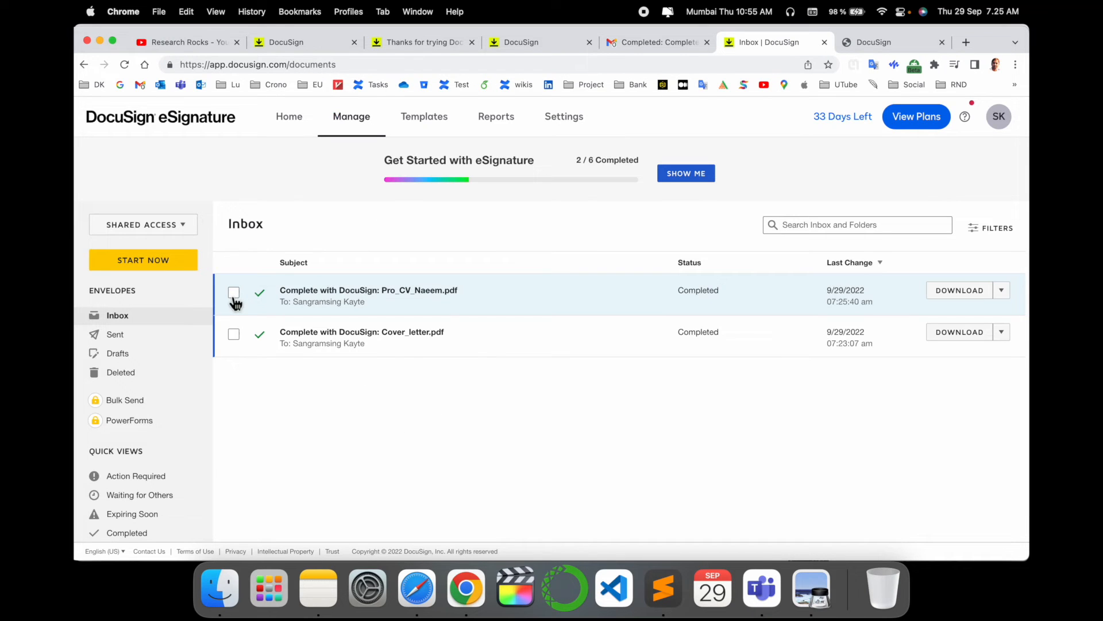
# Forward the completed Pro_CV_Naeem.pdf envelope from the Inbox's more-actions menu.
pyautogui.click(234, 292)
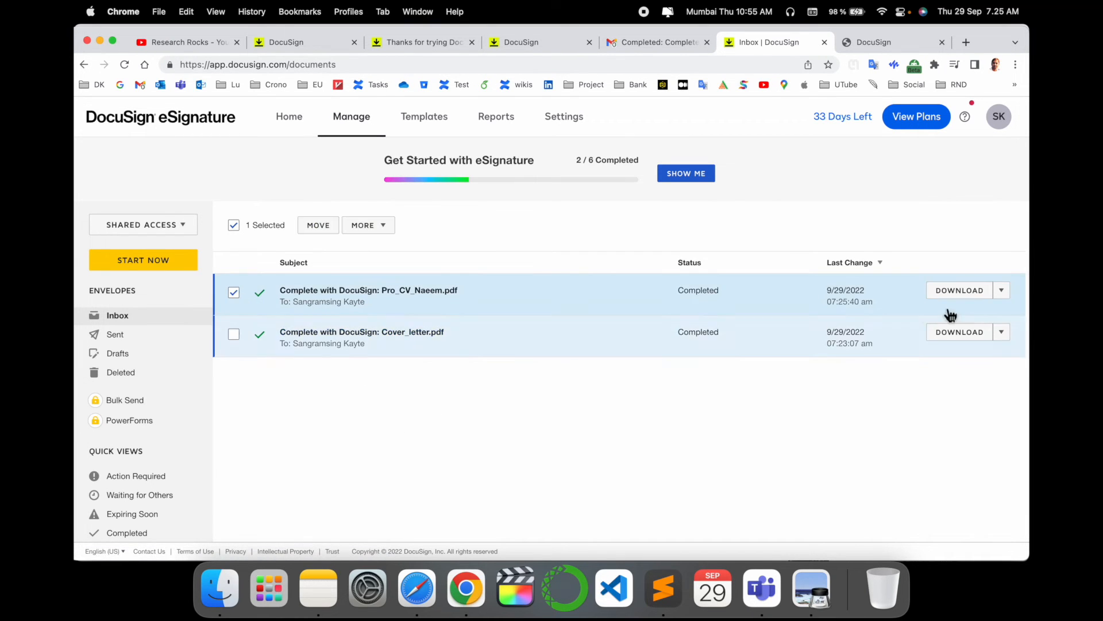
pyautogui.click(1002, 289)
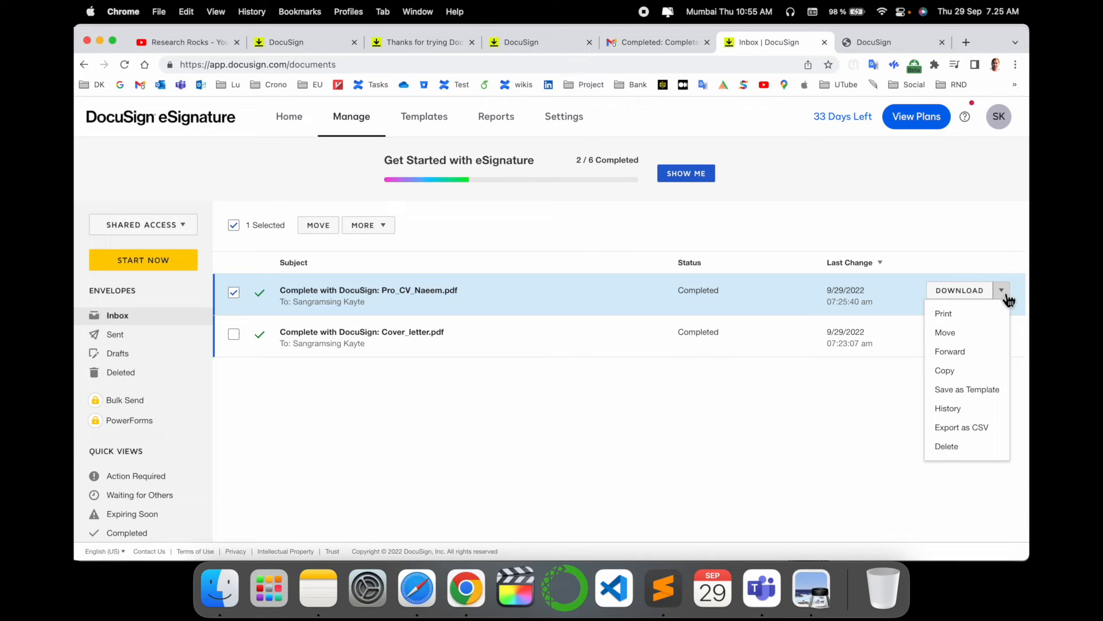
pyautogui.moveTo(970, 415)
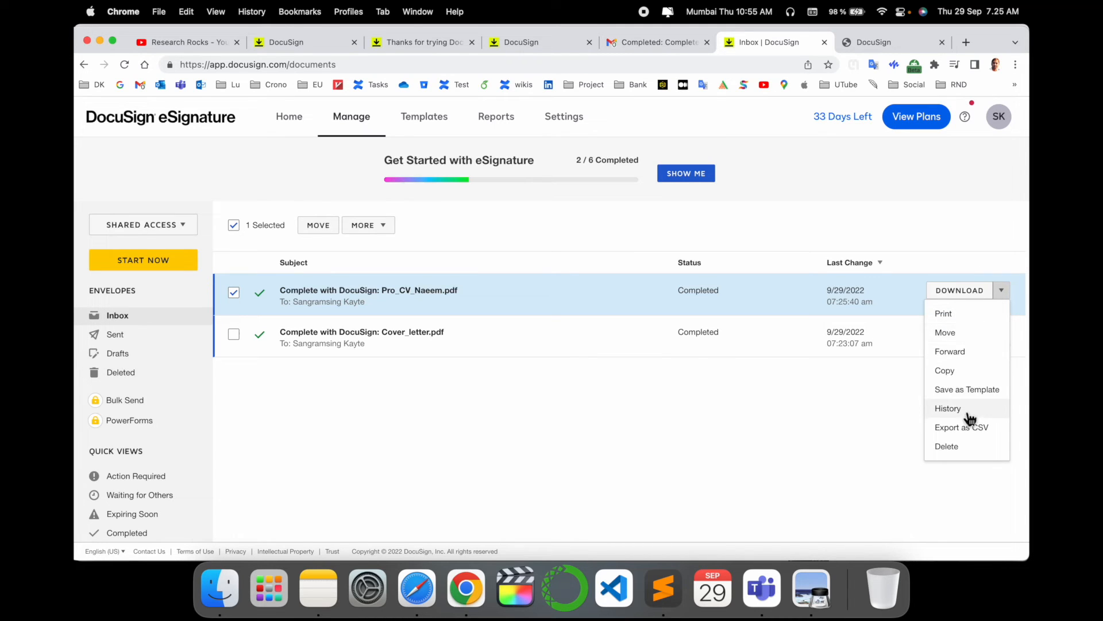
pyautogui.click(970, 363)
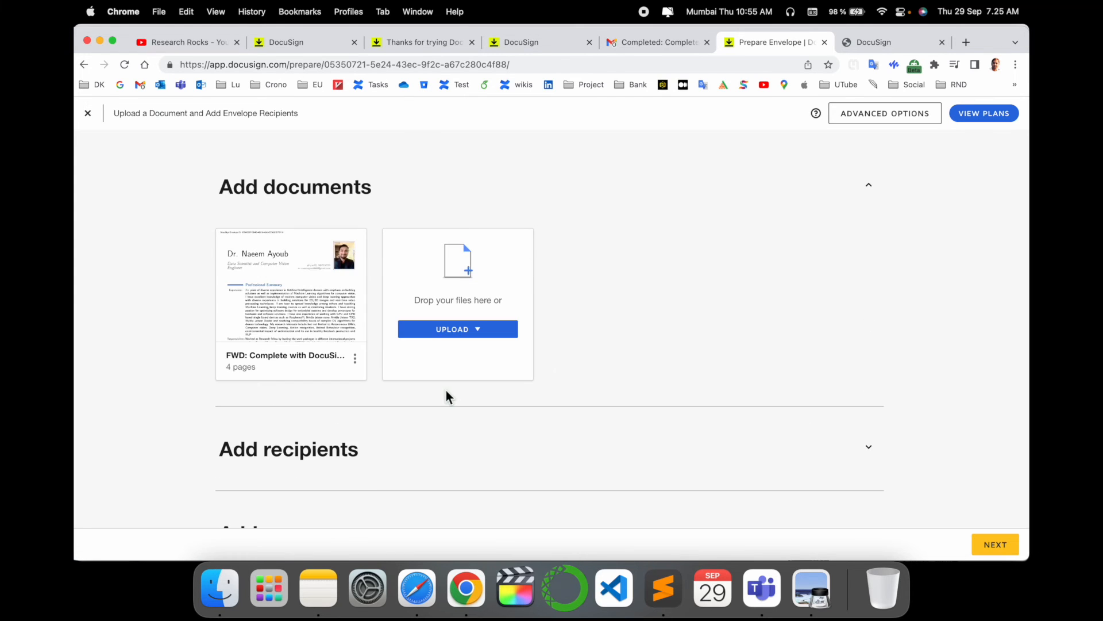
# Continue envelope setup and mark "I'm the only signer" under Add recipients.
pyautogui.click(994, 544)
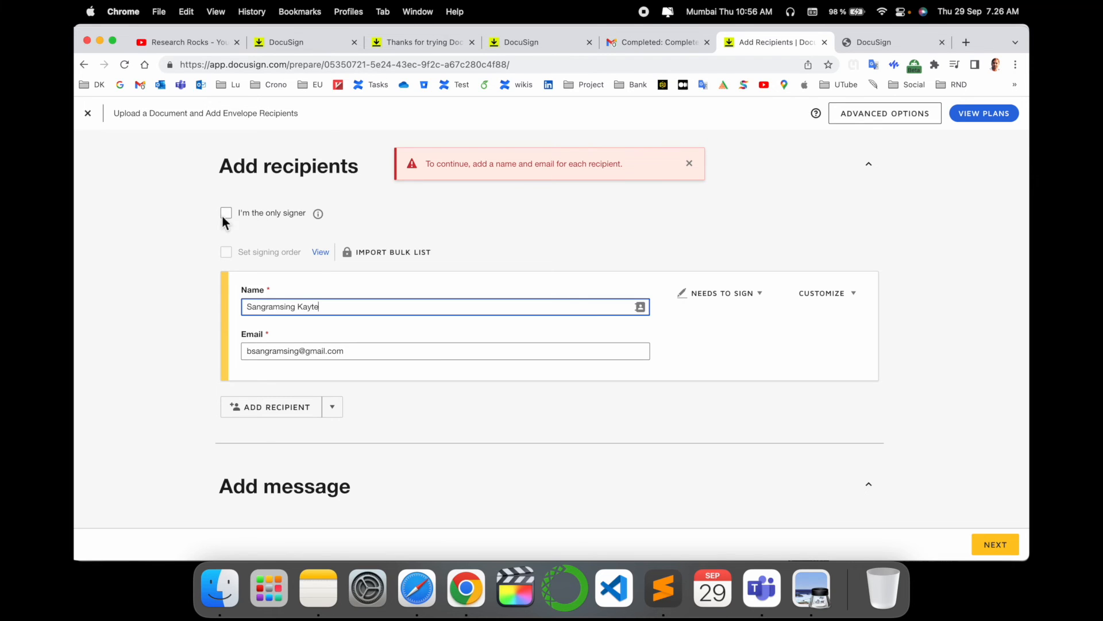
pyautogui.click(225, 212)
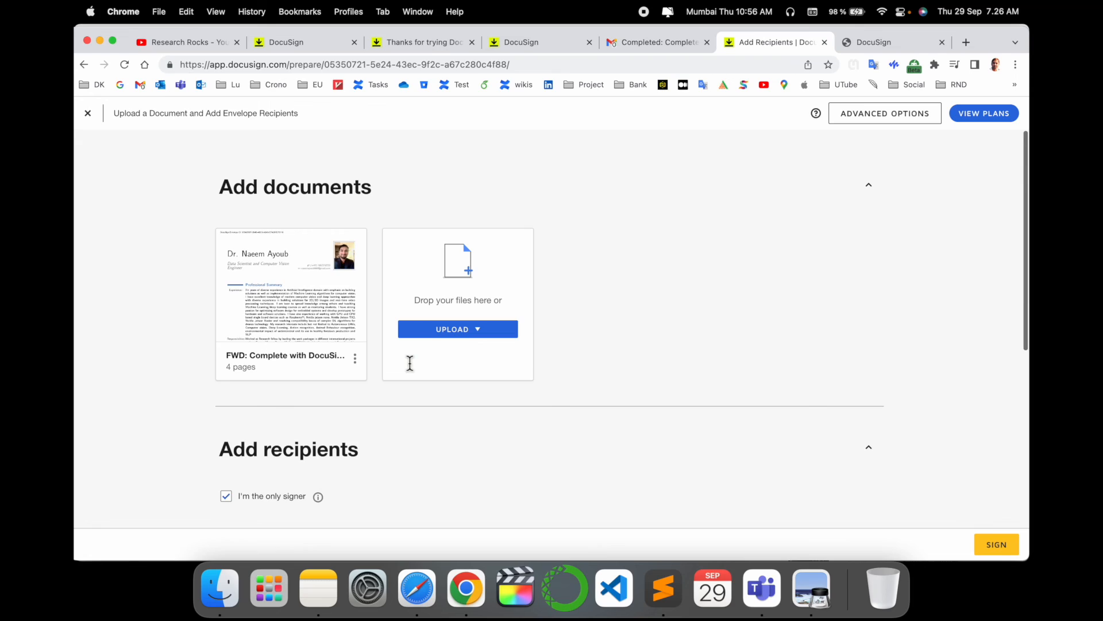
pyautogui.moveTo(450, 413)
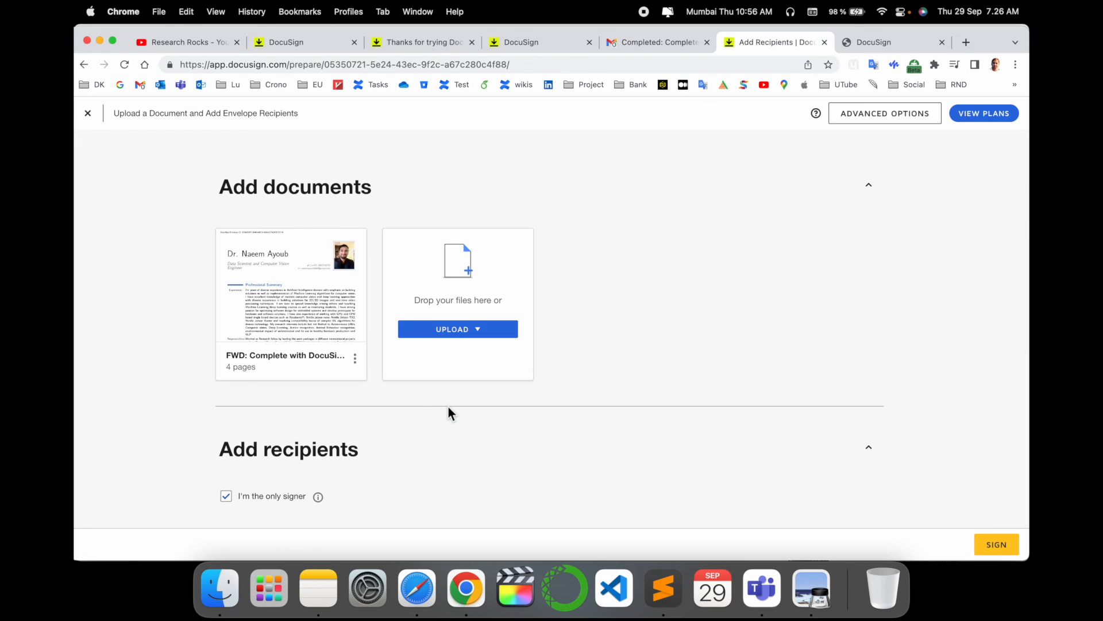